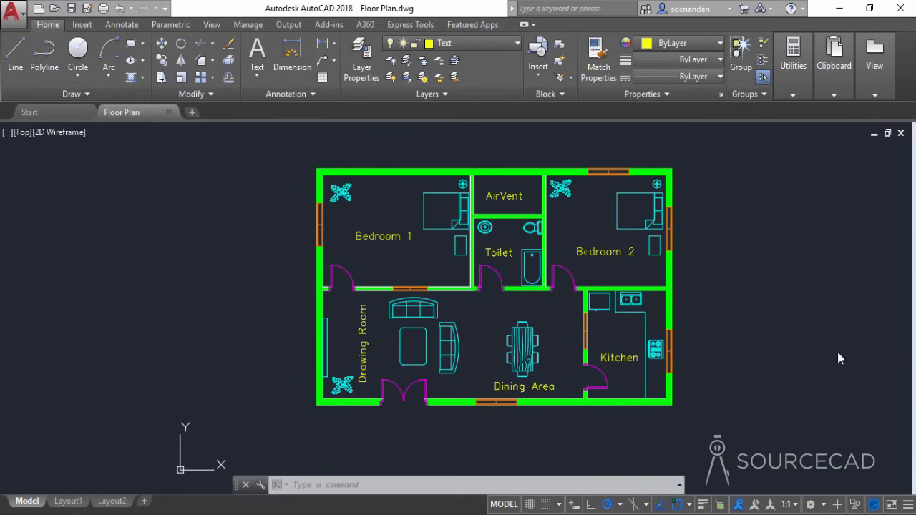
{"action": "mouse_move", "coordinate": [737, 292]}
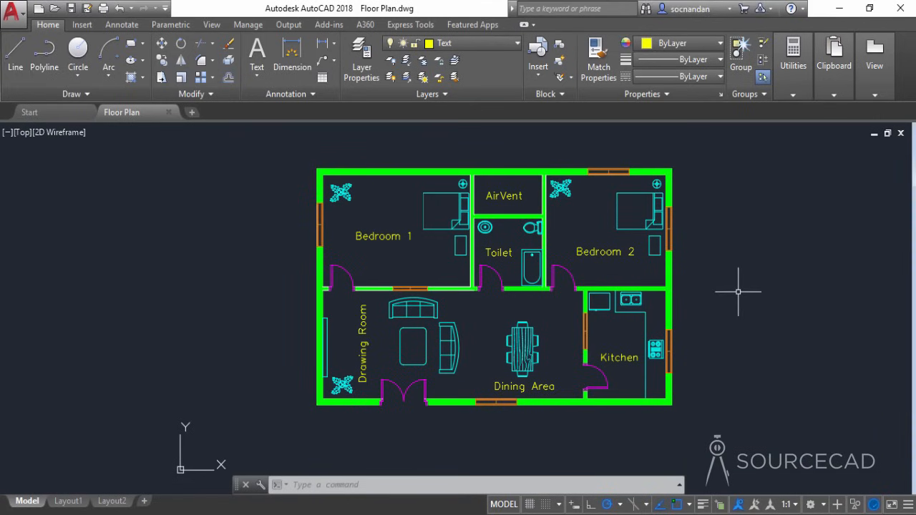
- Expand the Annotation panel to reveal the text, dimension, leader and table style options
{"action": "left_click", "coordinate": [290, 94]}
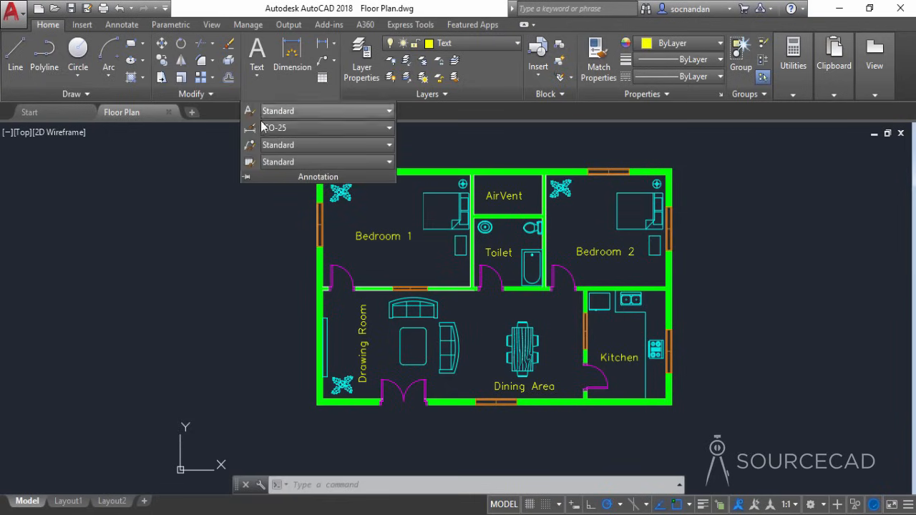
{"action": "mouse_move", "coordinate": [251, 128]}
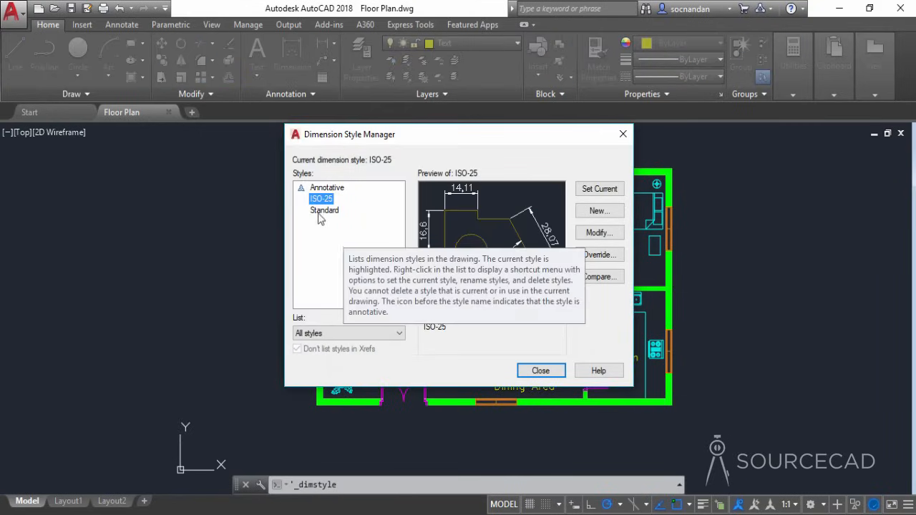
{"action": "left_click", "coordinate": [324, 210]}
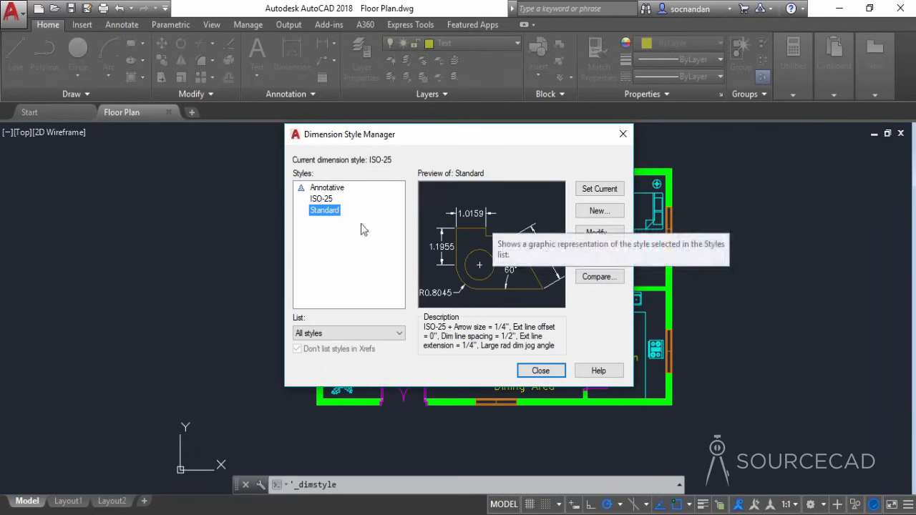
{"action": "left_click", "coordinate": [322, 198]}
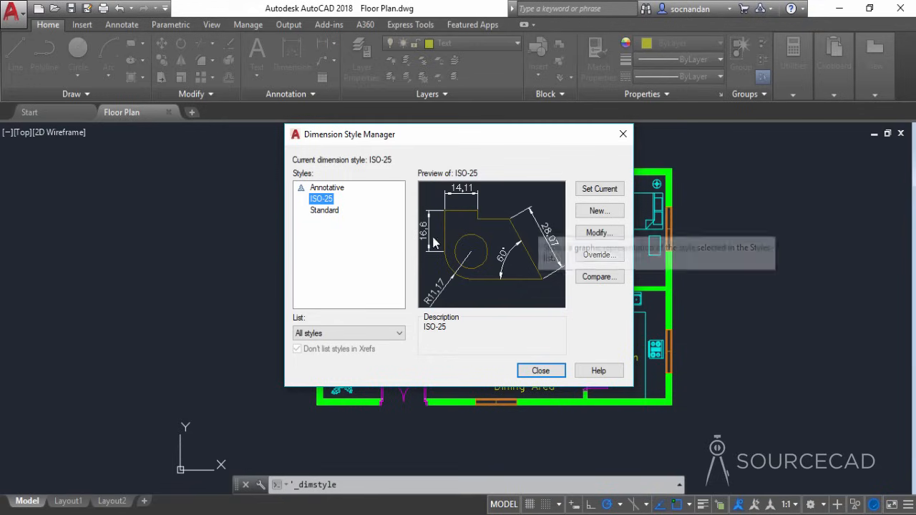
{"action": "mouse_move", "coordinate": [365, 255]}
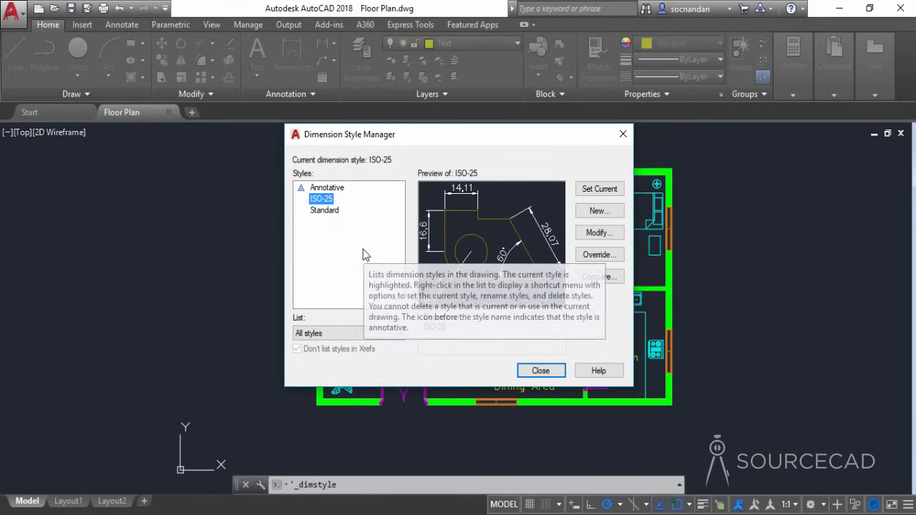
{"action": "mouse_move", "coordinate": [320, 198]}
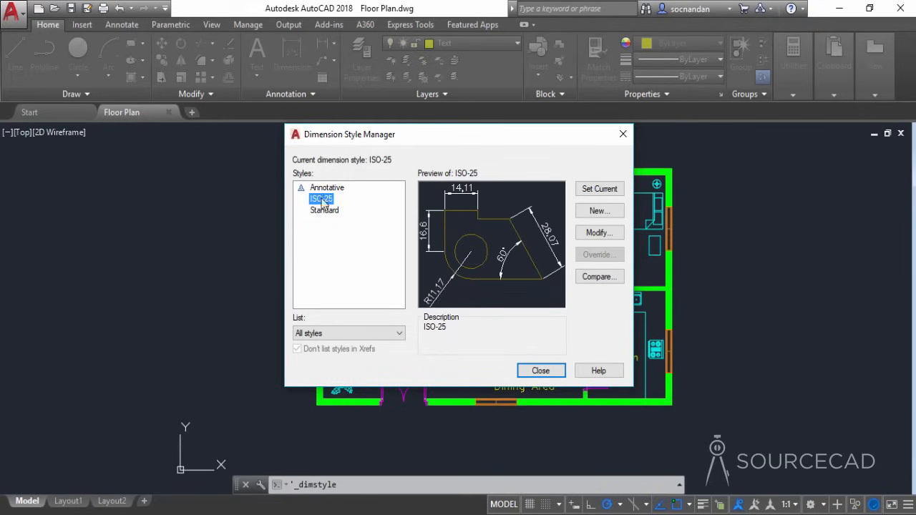
{"action": "left_click", "coordinate": [324, 209]}
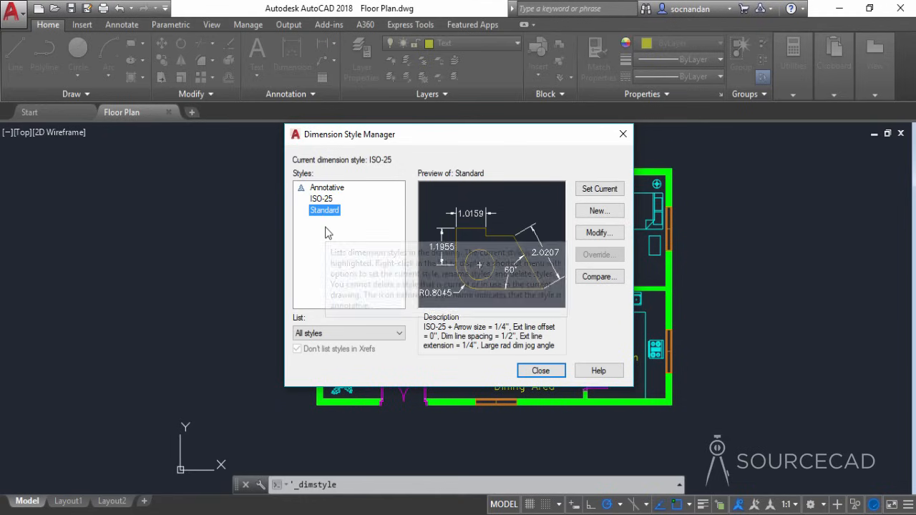
{"action": "mouse_move", "coordinate": [329, 209]}
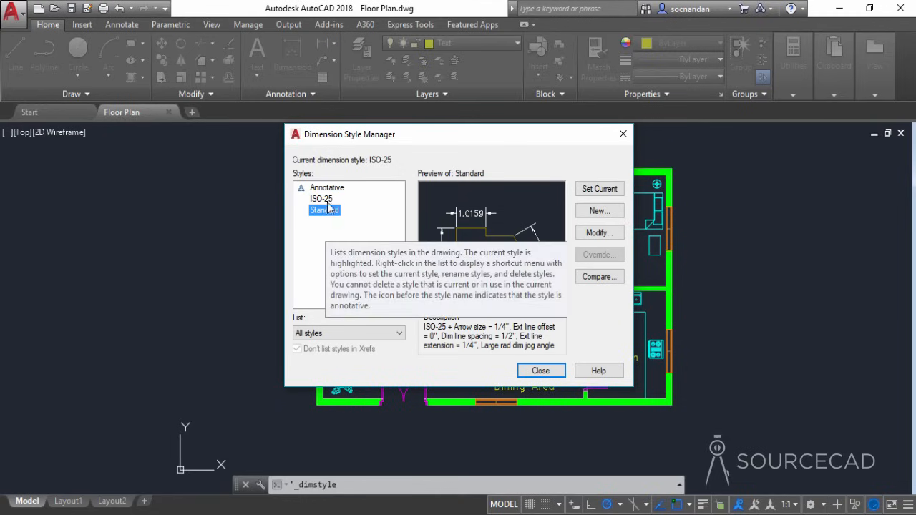
{"action": "left_click", "coordinate": [321, 198]}
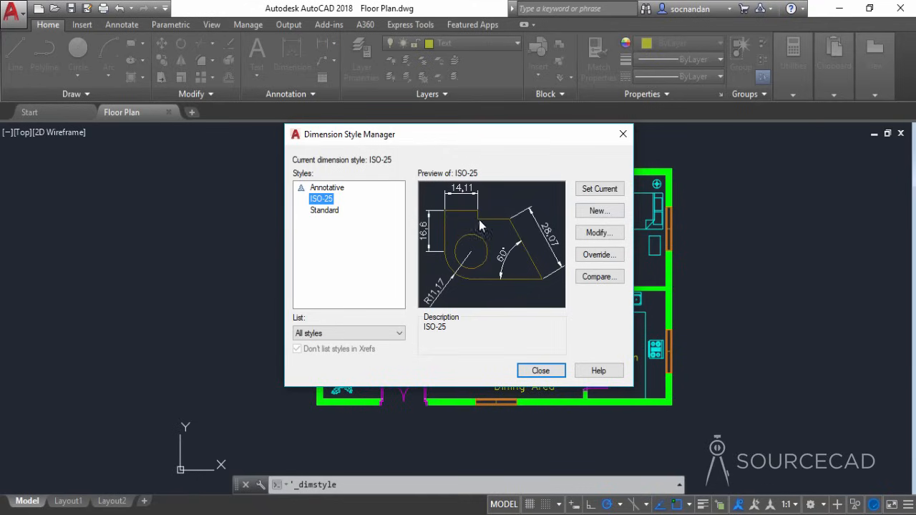
- Create a new dimension style named 'Dim' starting from ISO-25
{"action": "left_click", "coordinate": [599, 211]}
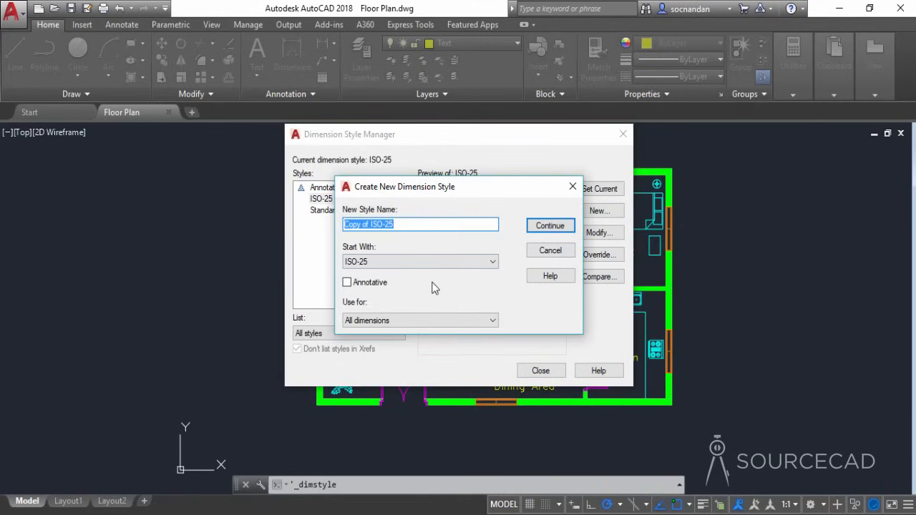
{"action": "mouse_move", "coordinate": [420, 224]}
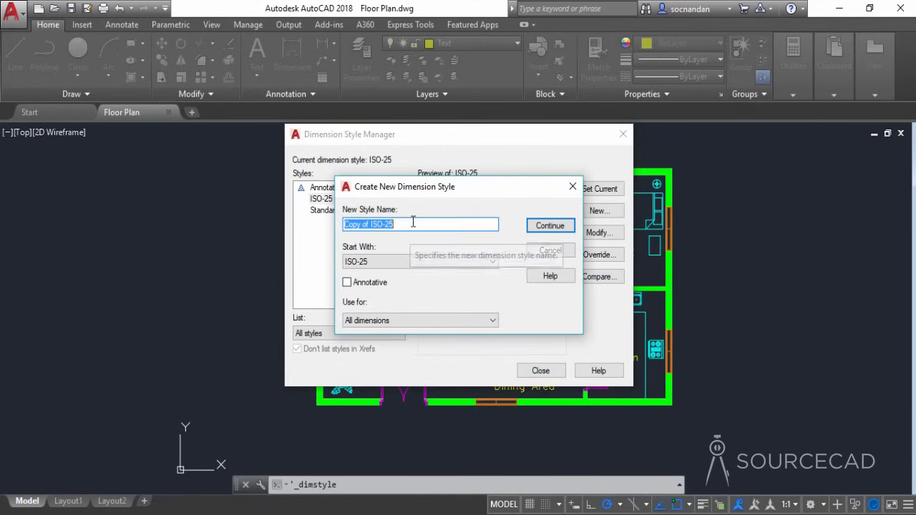
{"action": "type", "text": "D"}
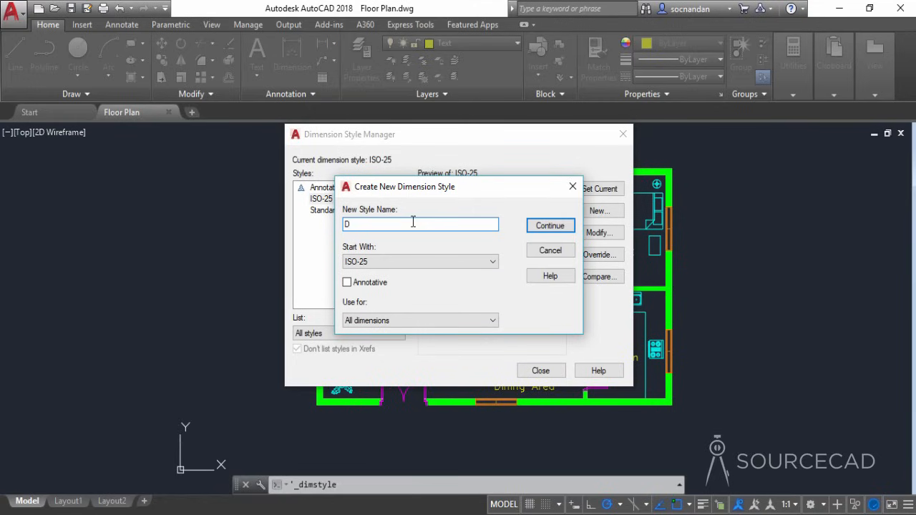
{"action": "type", "text": "im"}
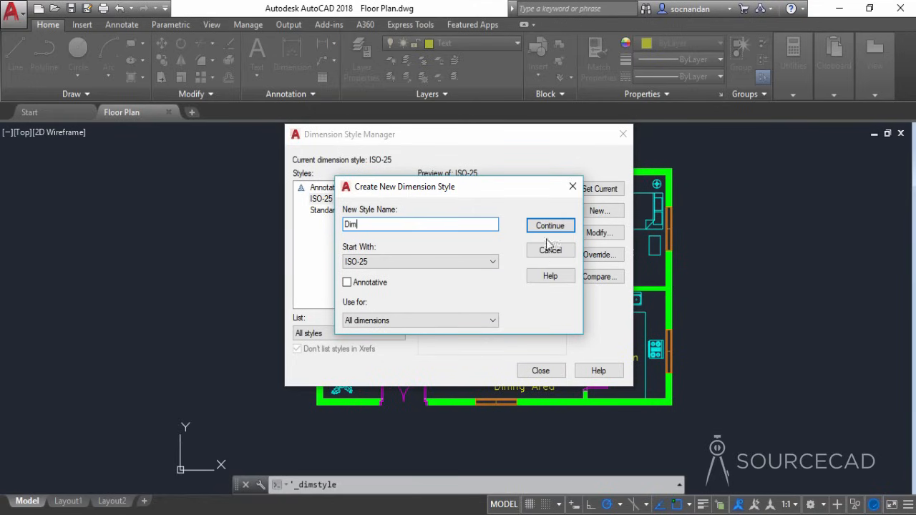
{"action": "left_click", "coordinate": [550, 225]}
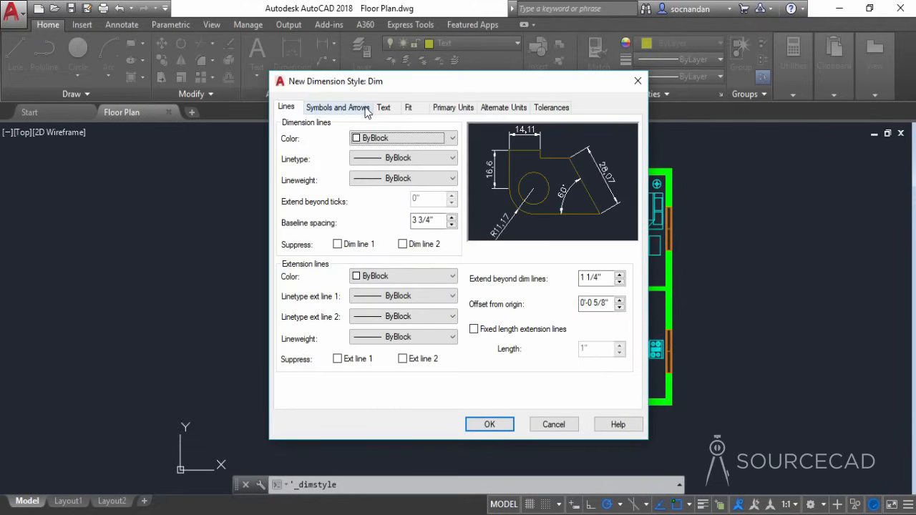
- Give Dim architectural tick arrowheads, vertically centred text and architectural units, then save it
{"action": "left_click", "coordinate": [337, 107]}
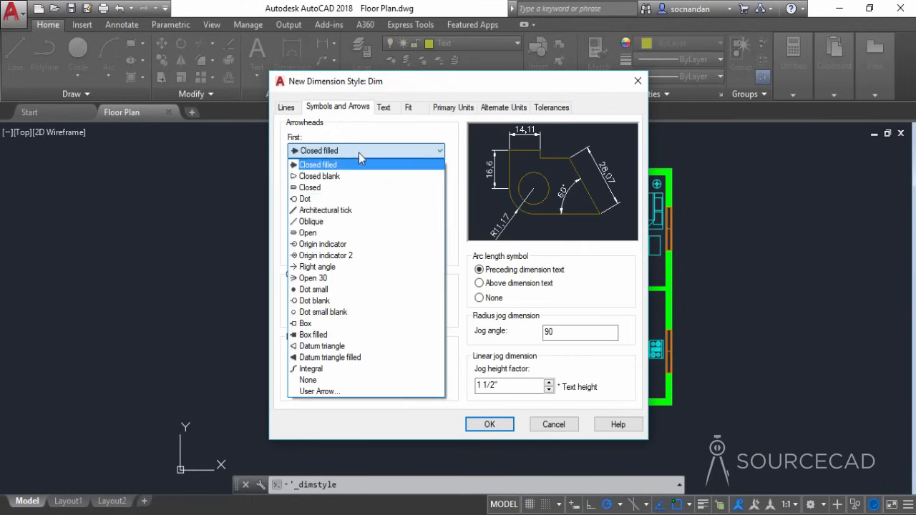
{"action": "left_click", "coordinate": [324, 210]}
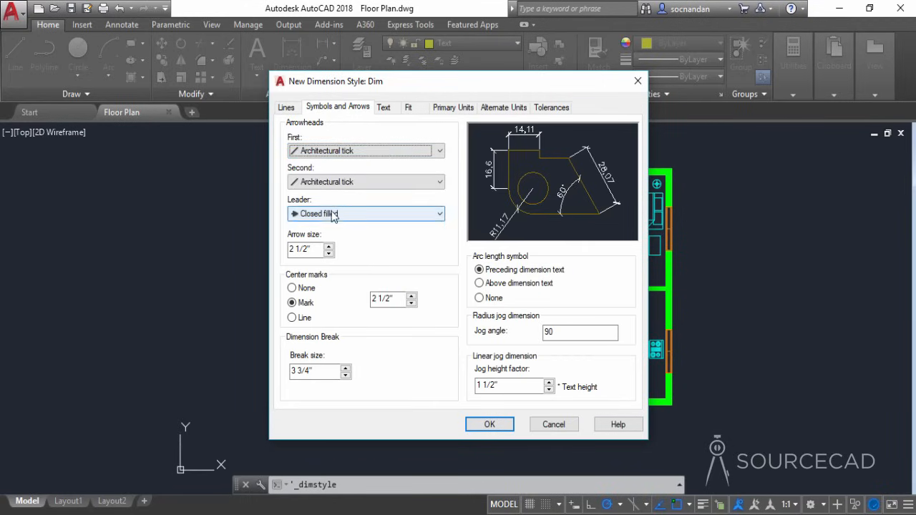
{"action": "mouse_move", "coordinate": [387, 139]}
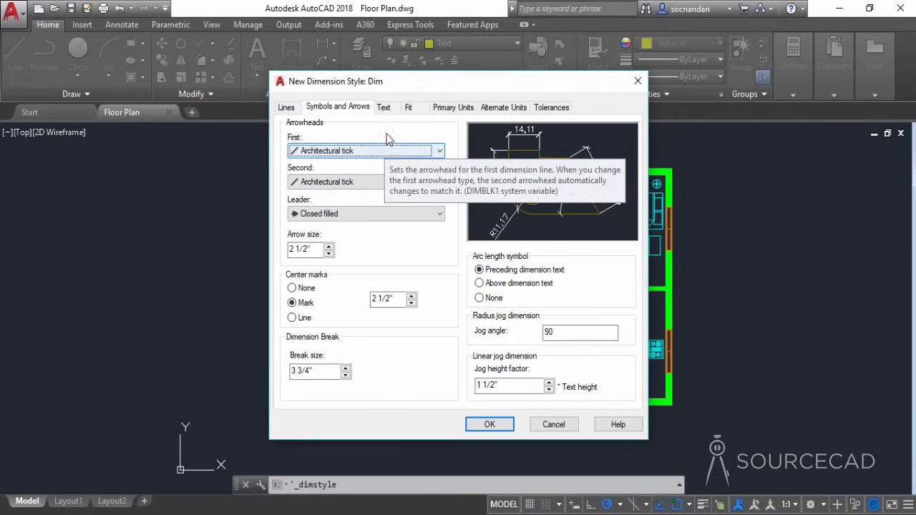
{"action": "left_click", "coordinate": [384, 107]}
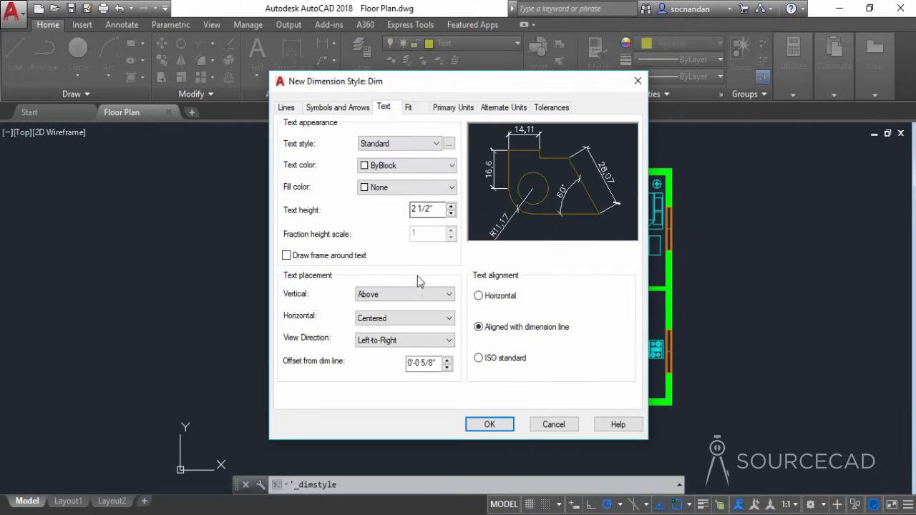
{"action": "left_click", "coordinate": [448, 294]}
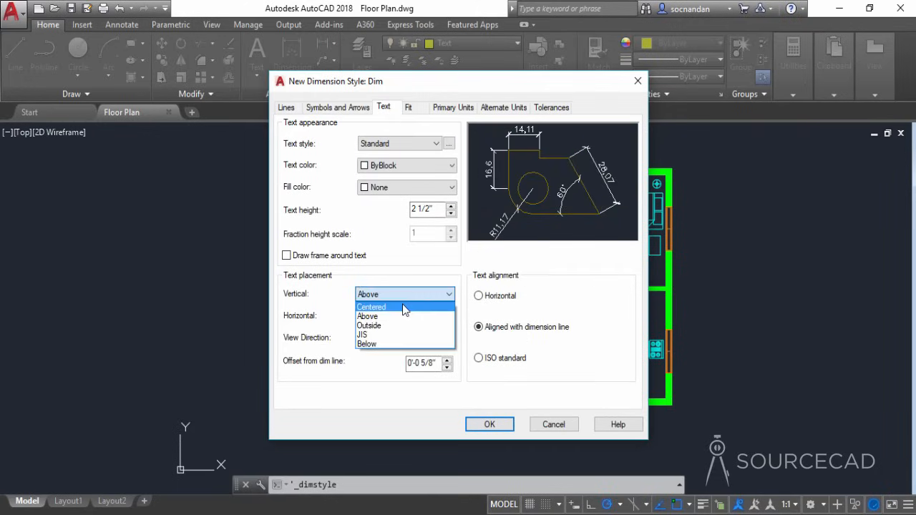
{"action": "left_click", "coordinate": [372, 307]}
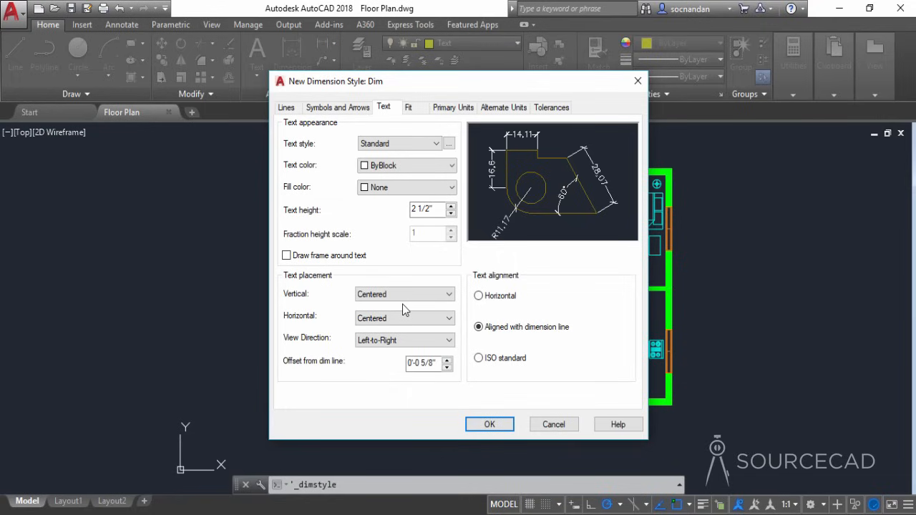
{"action": "mouse_move", "coordinate": [408, 107]}
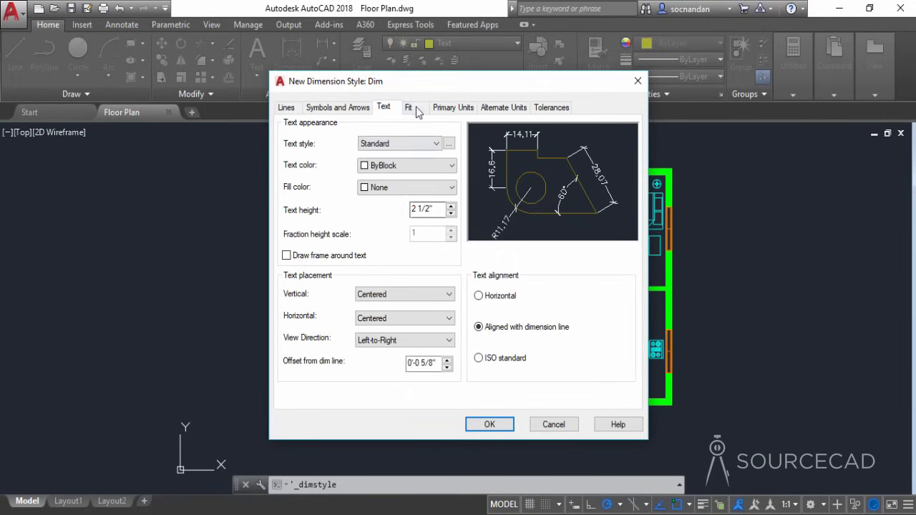
{"action": "left_click", "coordinate": [407, 108]}
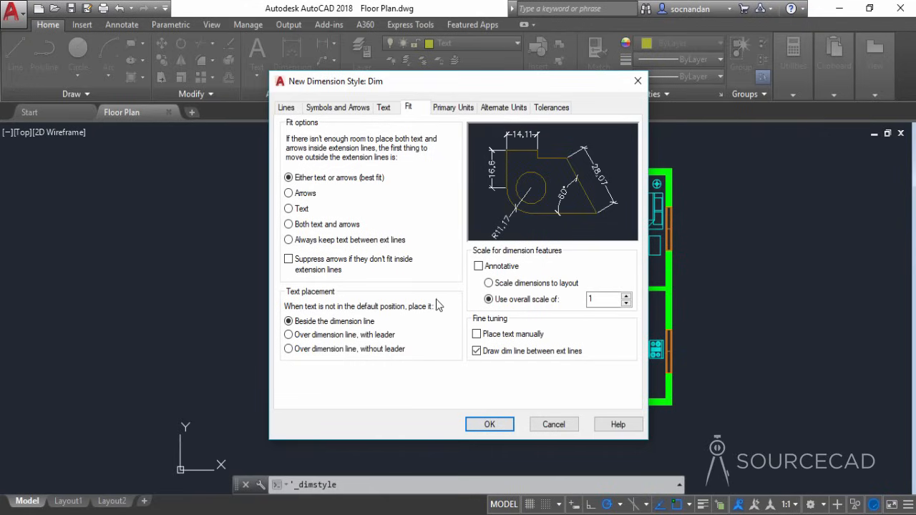
{"action": "left_click", "coordinate": [453, 107]}
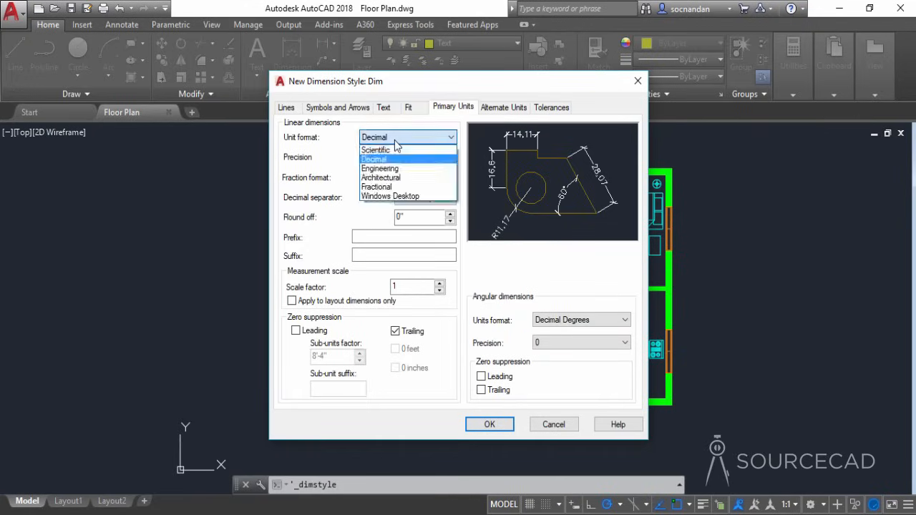
{"action": "left_click", "coordinate": [381, 178]}
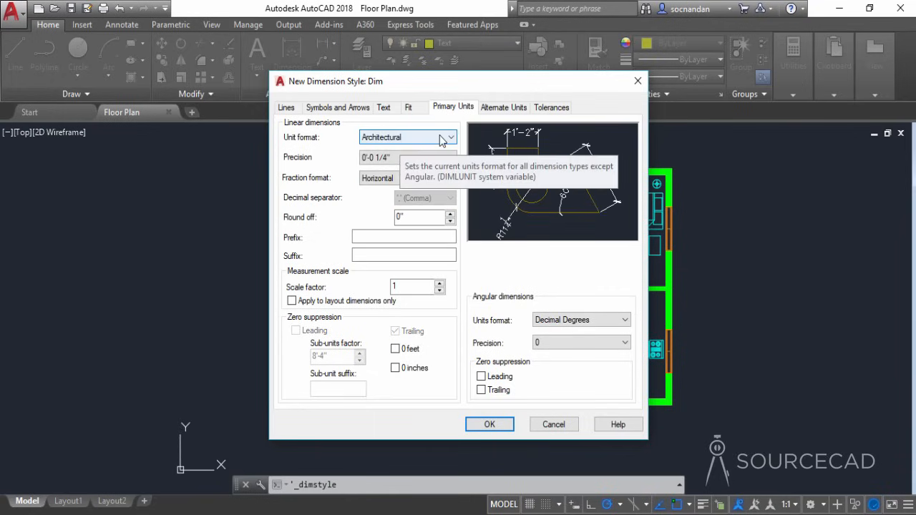
{"action": "mouse_move", "coordinate": [453, 153]}
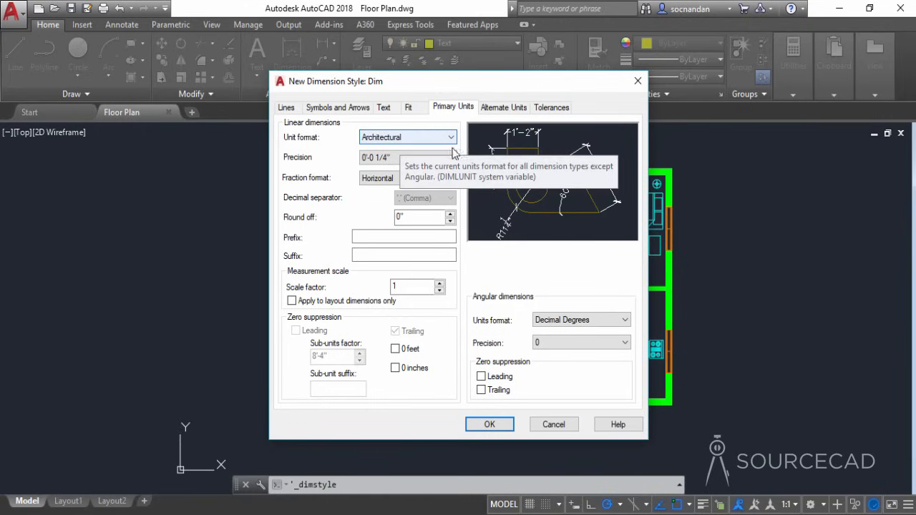
{"action": "mouse_move", "coordinate": [404, 236]}
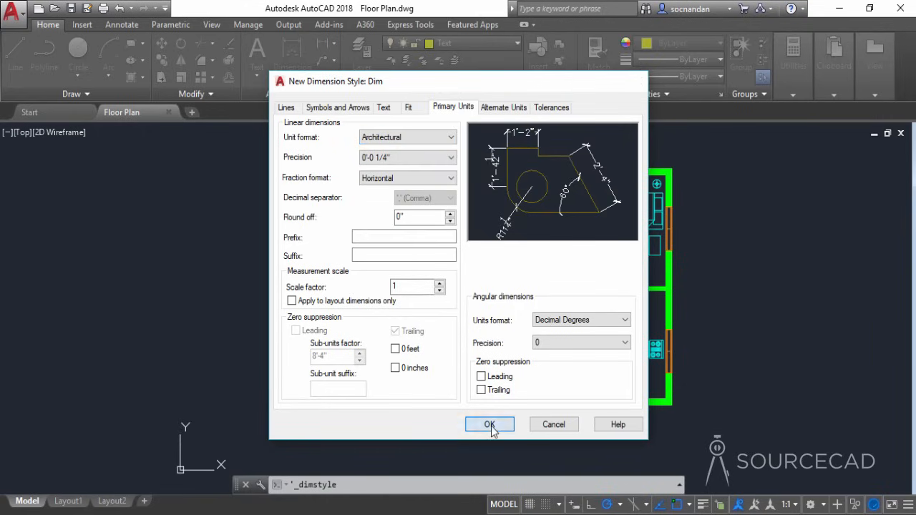
{"action": "left_click", "coordinate": [489, 424]}
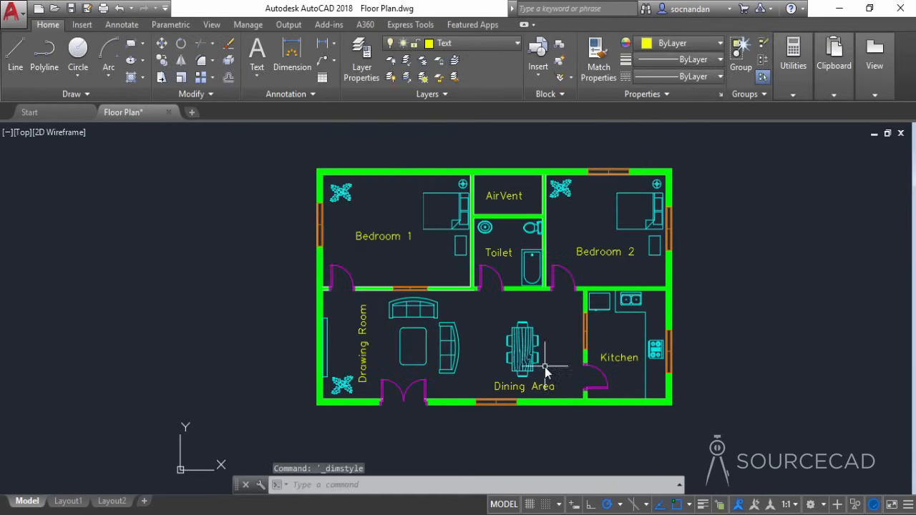
{"action": "mouse_move", "coordinate": [252, 224]}
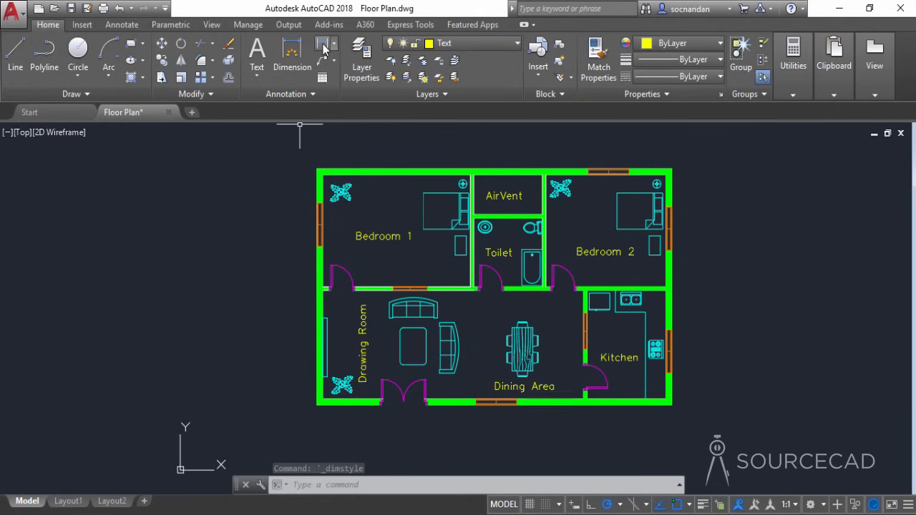
- Start a linear dimension and make Dim the current layer
{"action": "left_click", "coordinate": [323, 44]}
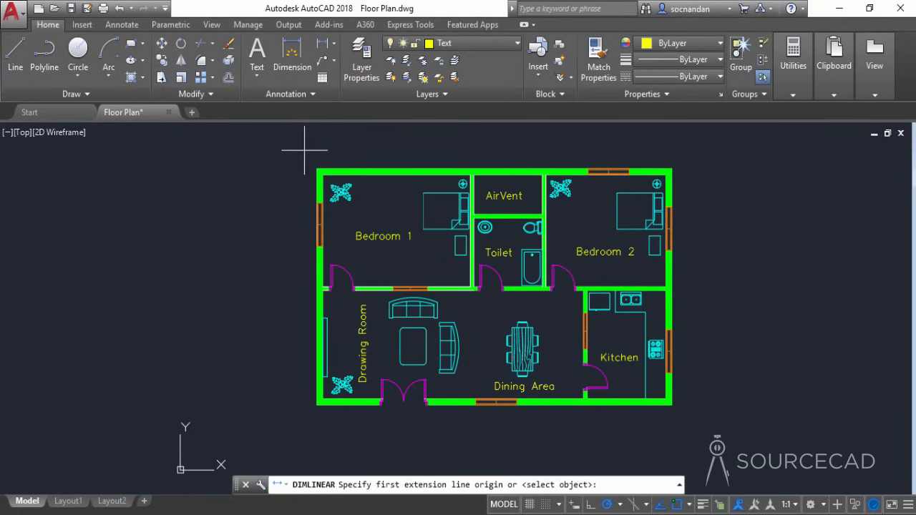
{"action": "mouse_move", "coordinate": [322, 174]}
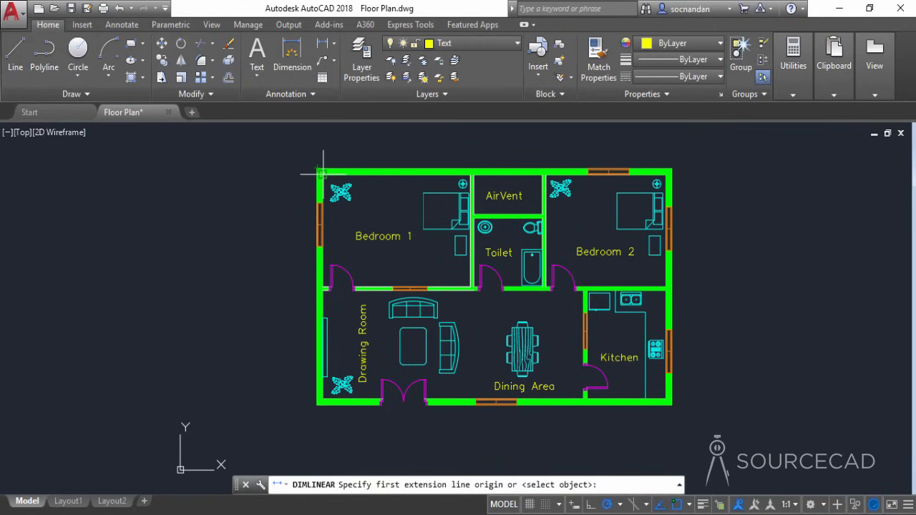
{"action": "left_click", "coordinate": [513, 43]}
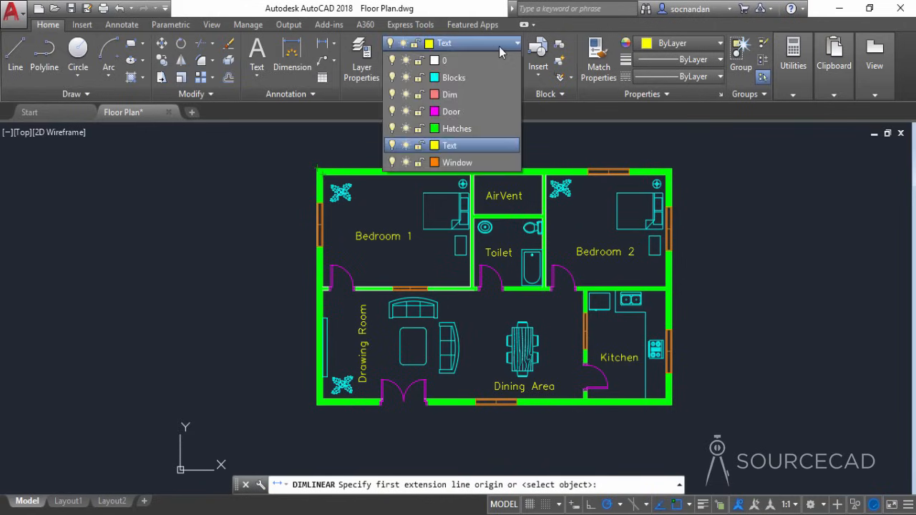
{"action": "mouse_move", "coordinate": [449, 95]}
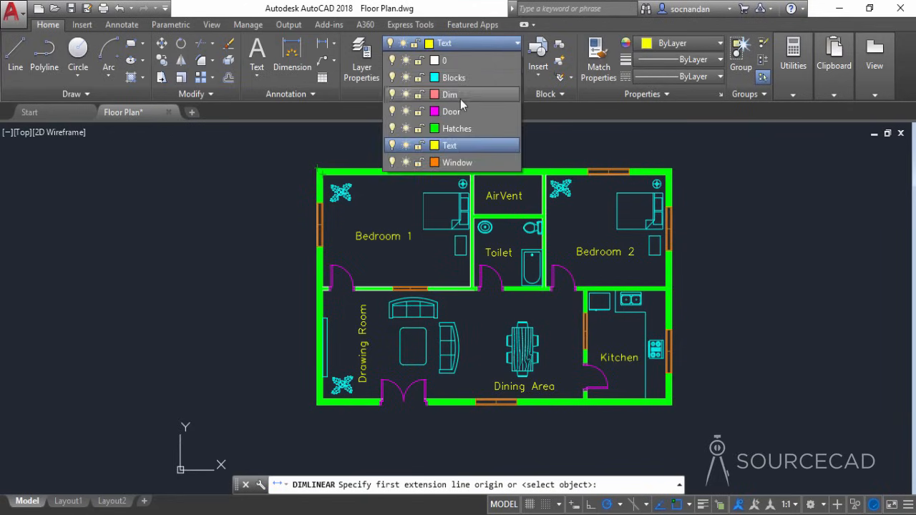
{"action": "left_click", "coordinate": [449, 94]}
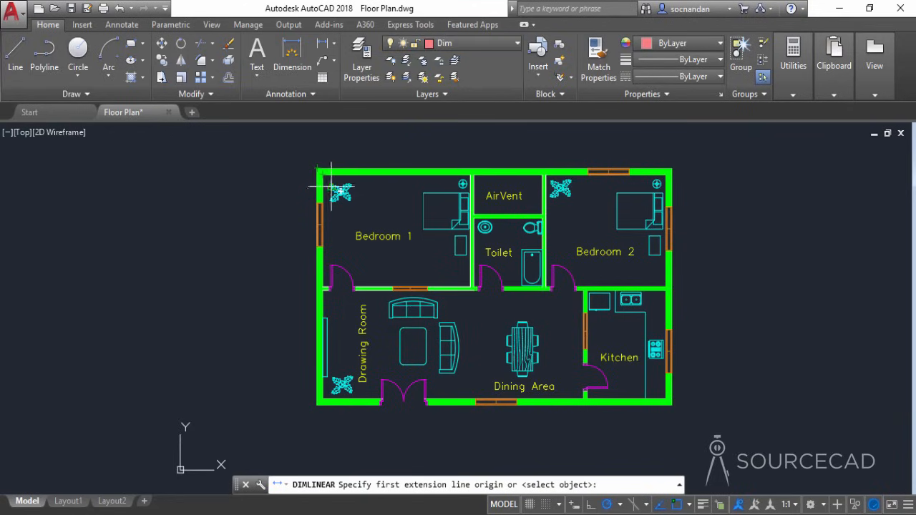
- Place the vertical 15'-6" dimension along Bedroom 1's left wall
{"action": "left_click", "coordinate": [324, 277]}
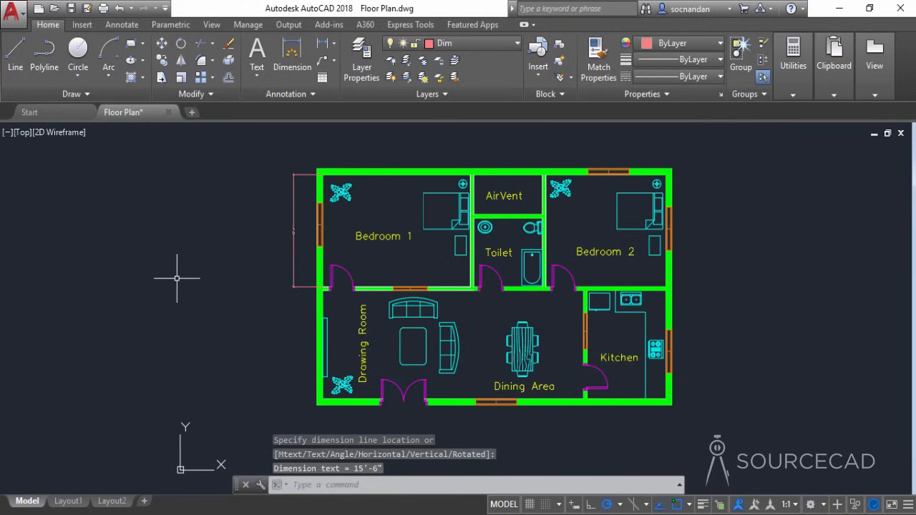
{"action": "mouse_move", "coordinate": [281, 251]}
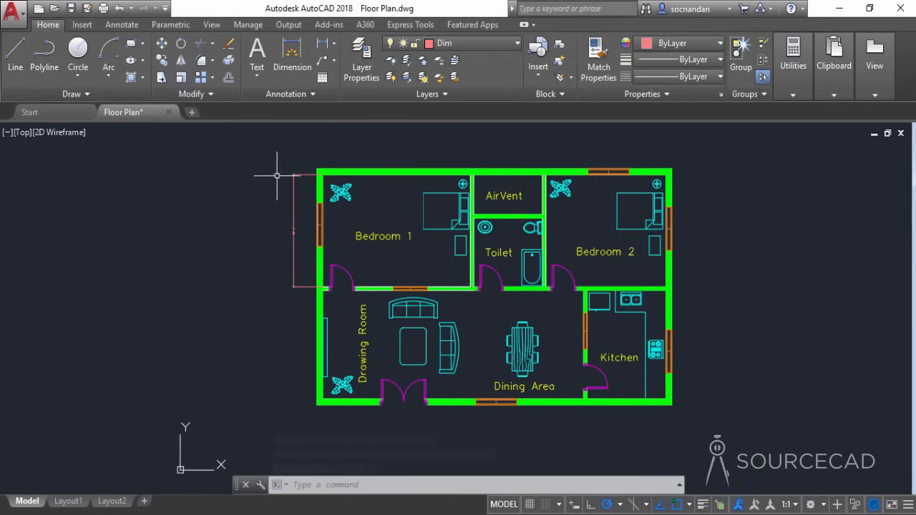
- Modify the Dim style to use an overall scale of 5
{"action": "left_click", "coordinate": [289, 94]}
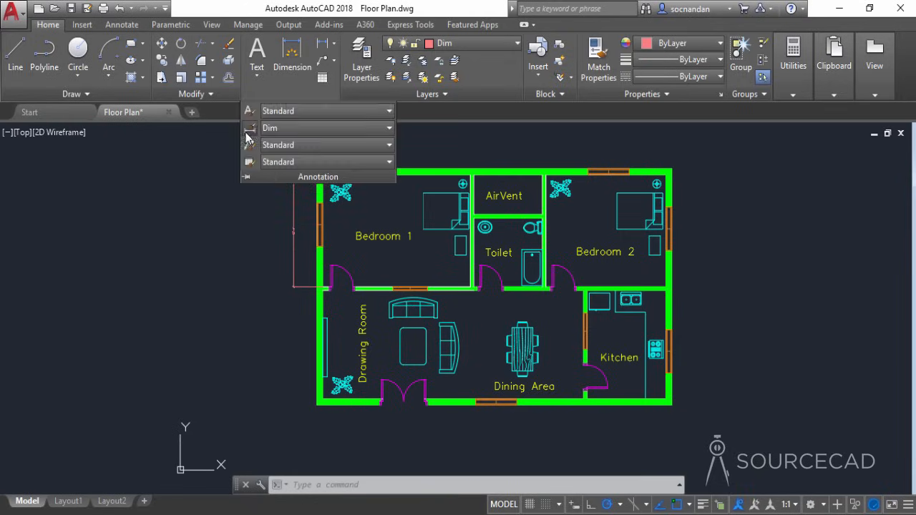
{"action": "left_click", "coordinate": [248, 127]}
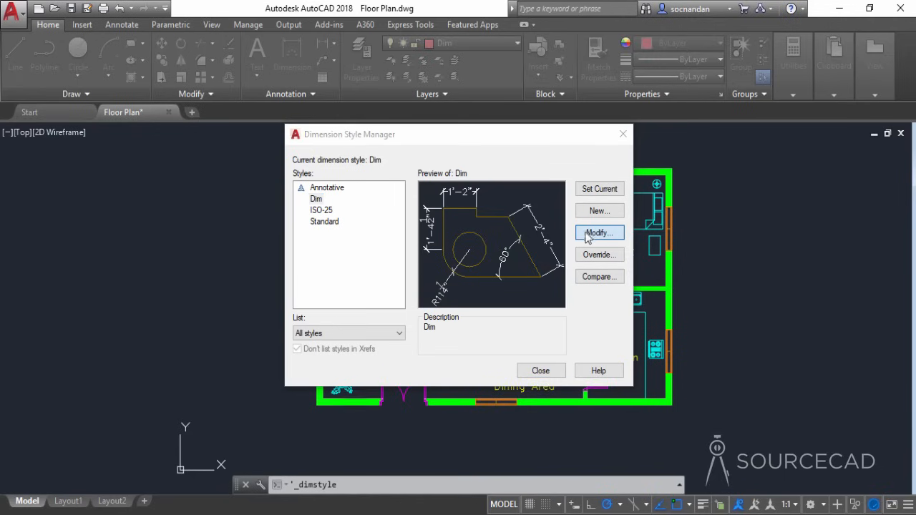
{"action": "left_click", "coordinate": [598, 233]}
{"action": "type", "text": "5"}
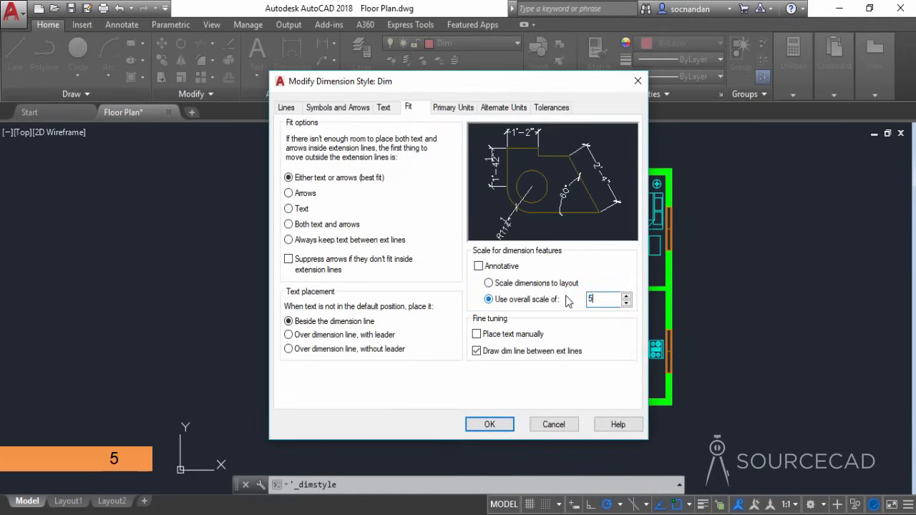
{"action": "left_click", "coordinate": [489, 424]}
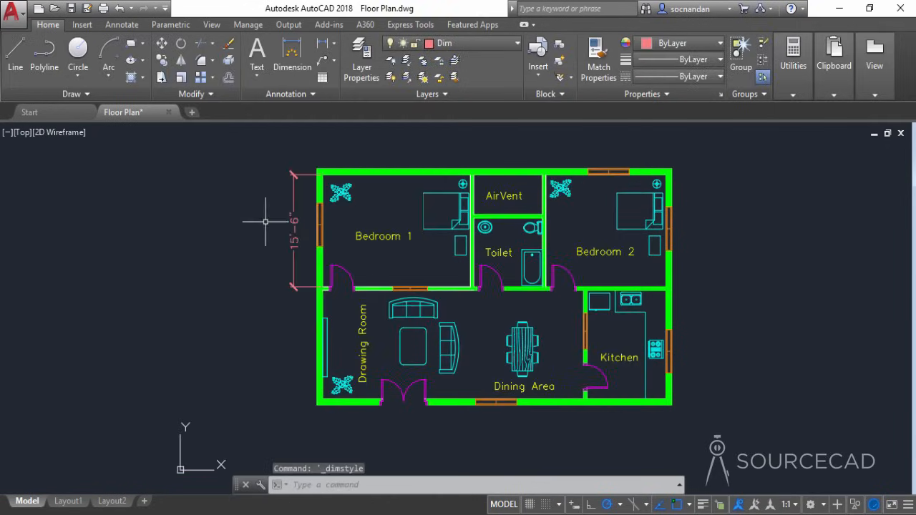
{"action": "mouse_move", "coordinate": [254, 244]}
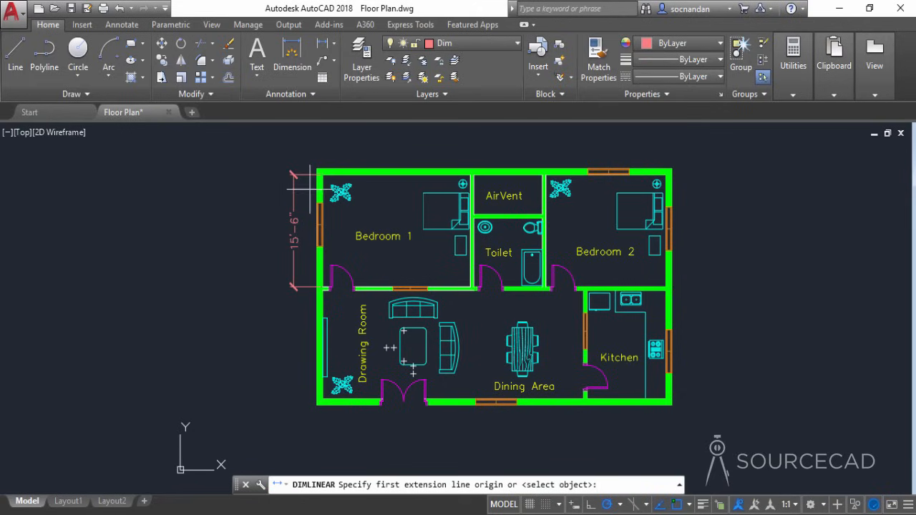
{"action": "mouse_move", "coordinate": [420, 150]}
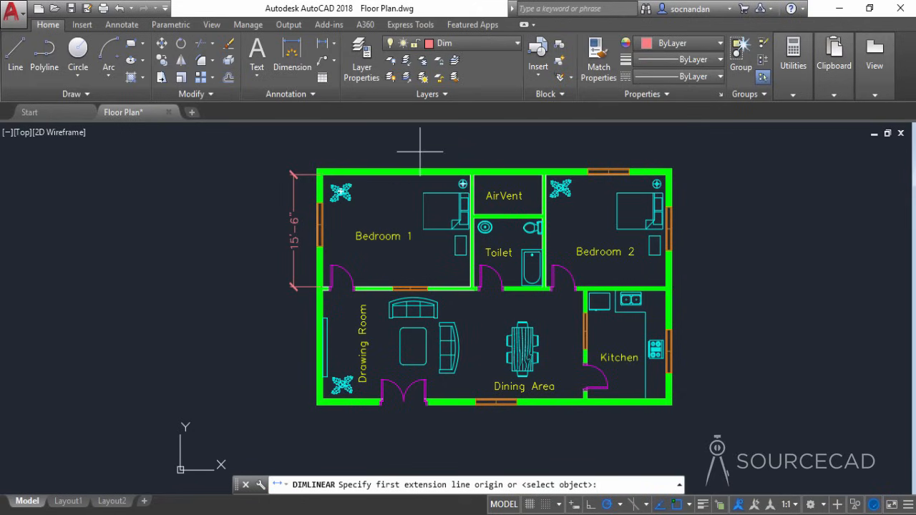
{"action": "mouse_move", "coordinate": [386, 194]}
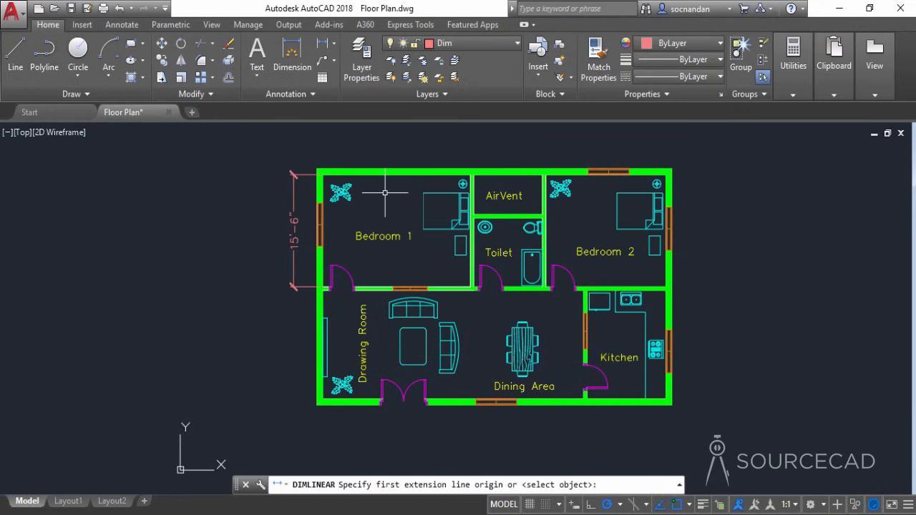
{"action": "key", "text": "Escape"}
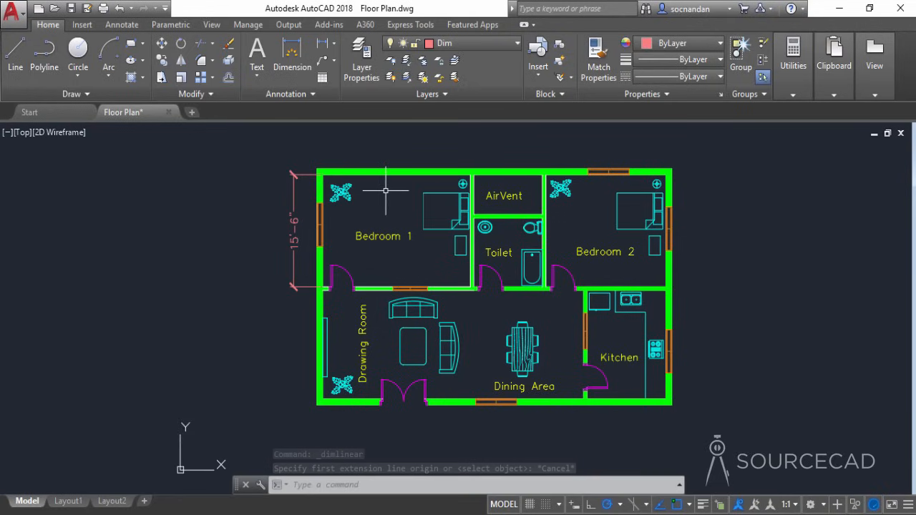
- Turn off the Hatches layer to remove the green wall fill
{"action": "left_click", "coordinate": [509, 43]}
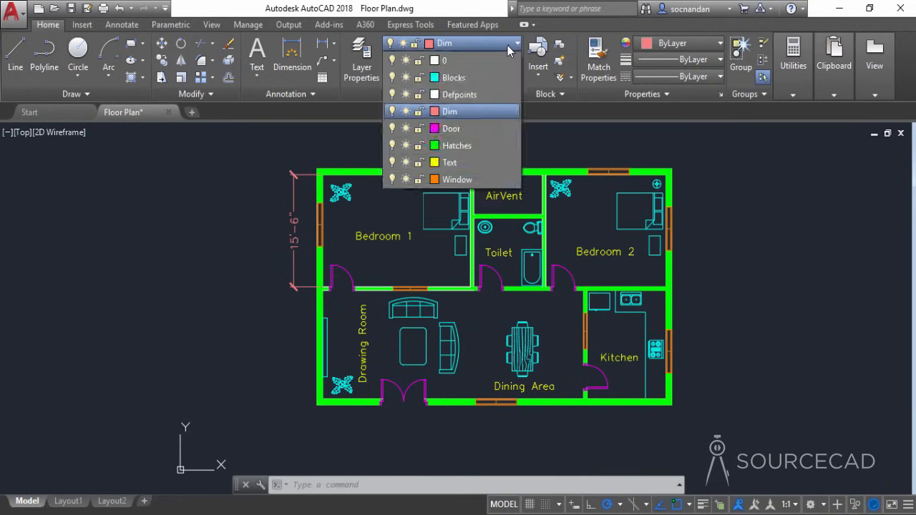
{"action": "mouse_move", "coordinate": [402, 145]}
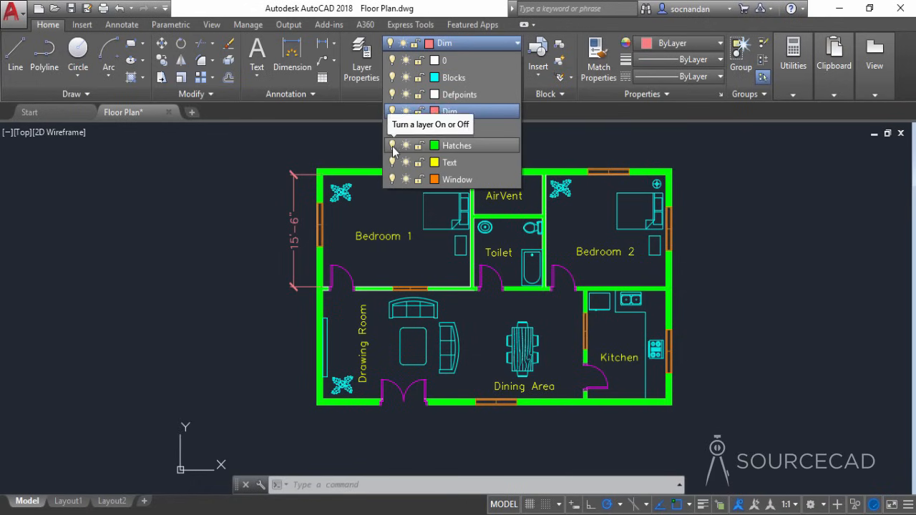
{"action": "left_click", "coordinate": [392, 145]}
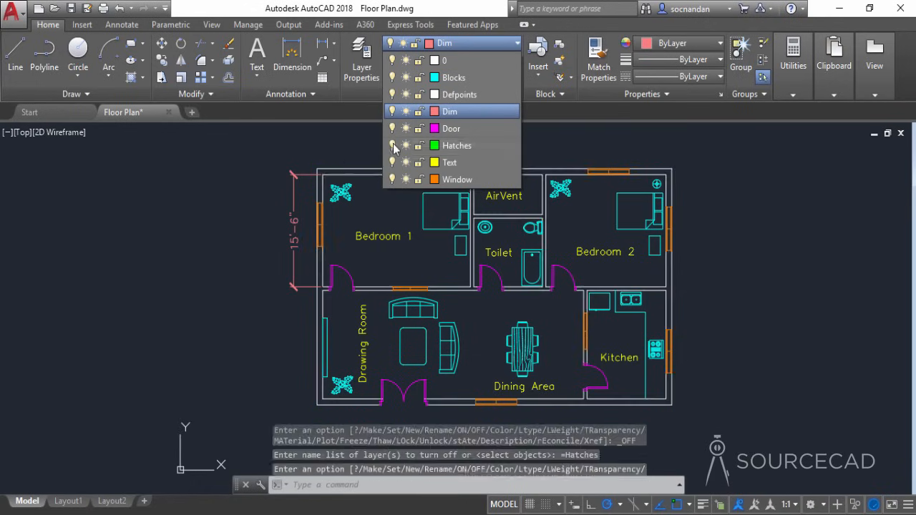
{"action": "left_click", "coordinate": [391, 145]}
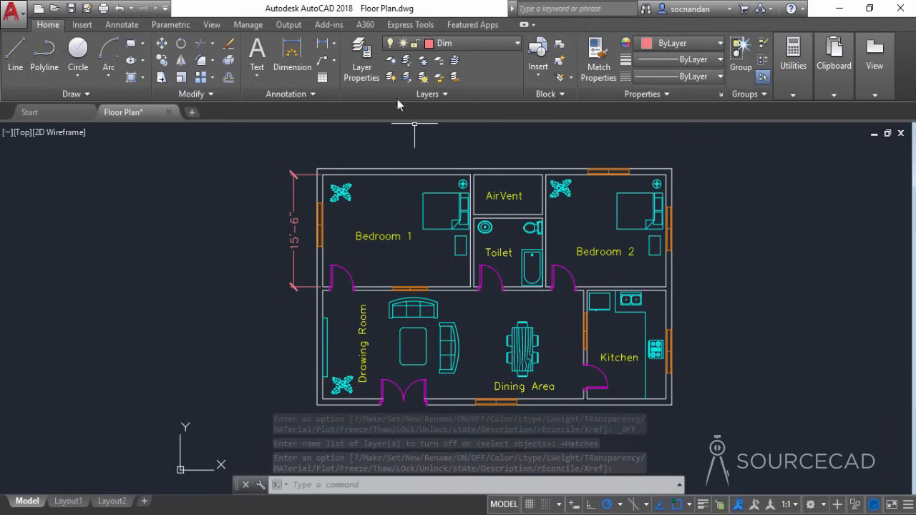
- Add linear dimensions: 31' on the right, 50' along the bottom, 10' and 17'-6" on top
{"action": "left_click", "coordinate": [292, 54]}
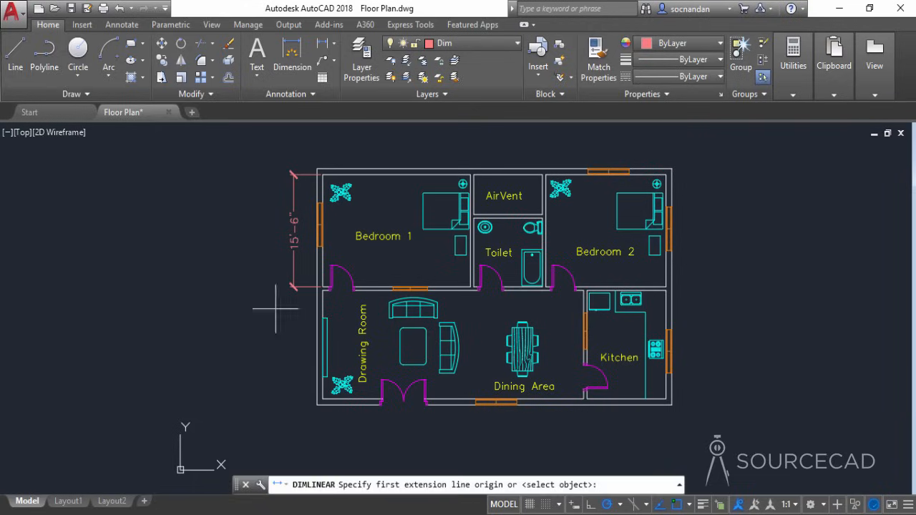
{"action": "mouse_move", "coordinate": [270, 323]}
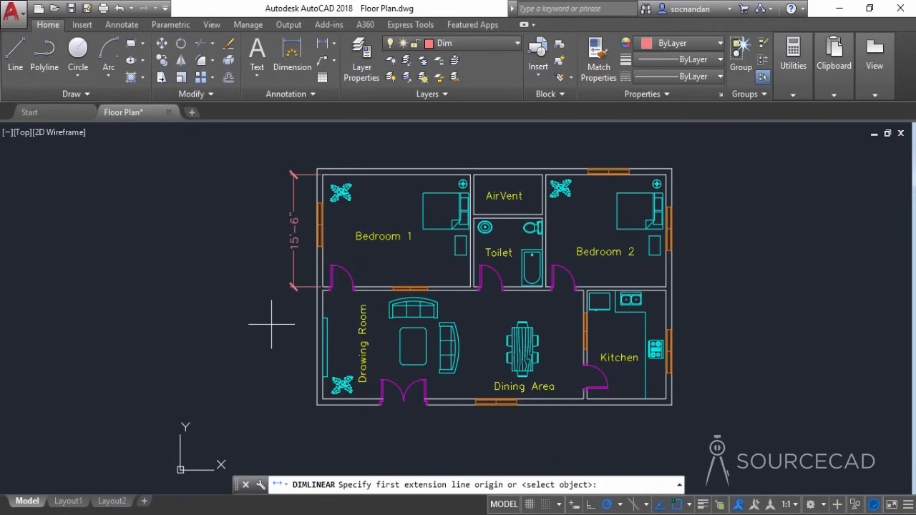
{"action": "mouse_move", "coordinate": [685, 176]}
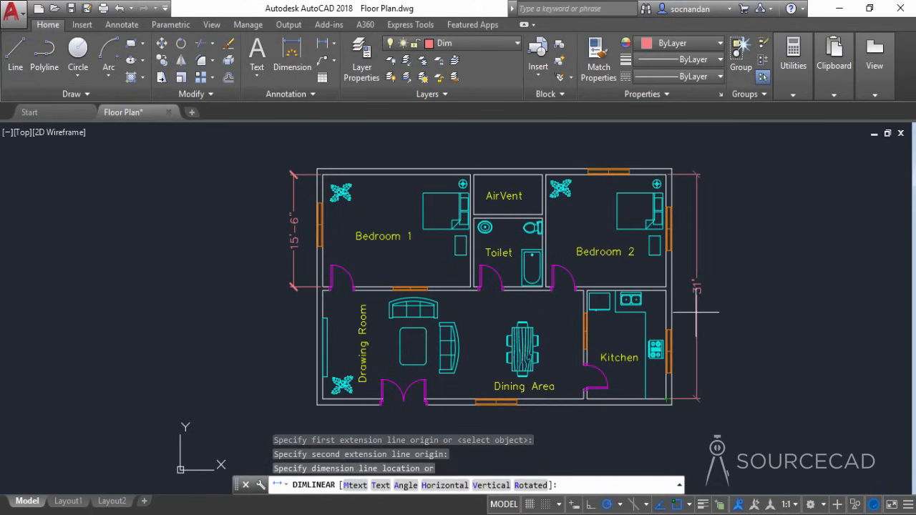
{"action": "left_click", "coordinate": [687, 290]}
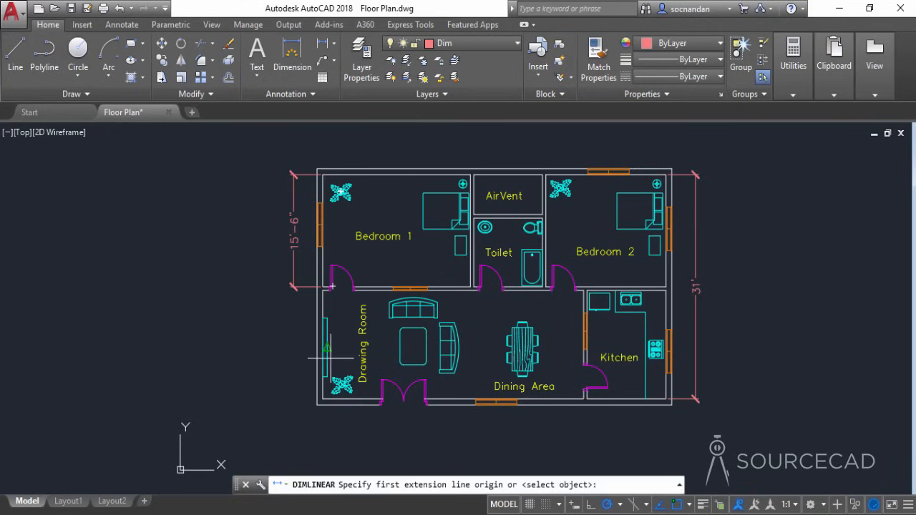
{"action": "left_click", "coordinate": [665, 400]}
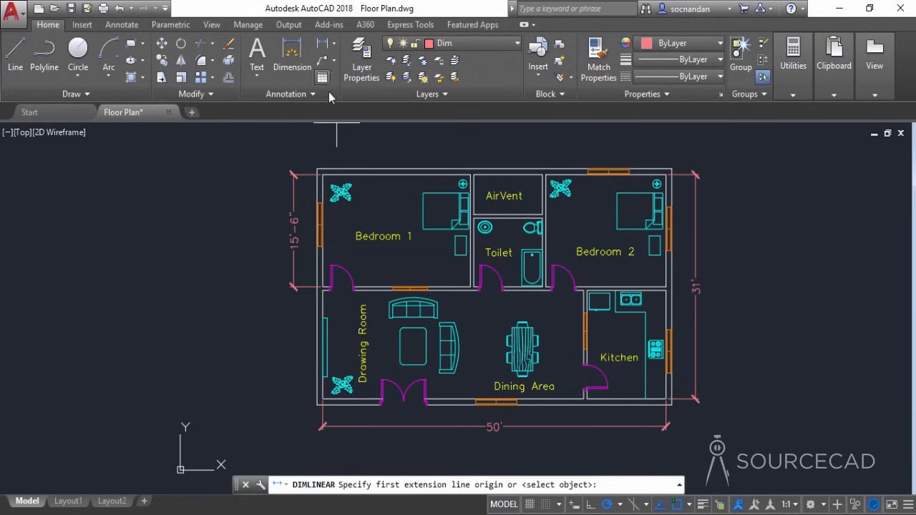
{"action": "mouse_move", "coordinate": [665, 174]}
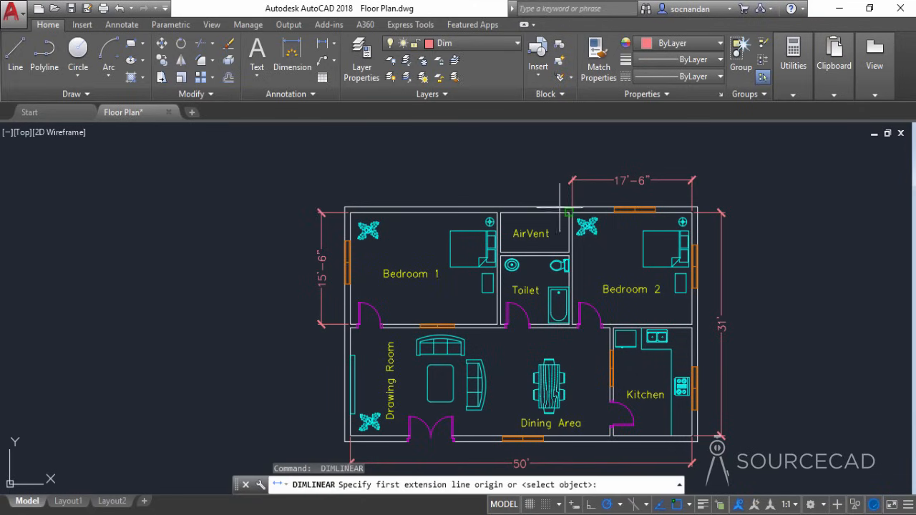
{"action": "left_click", "coordinate": [501, 212]}
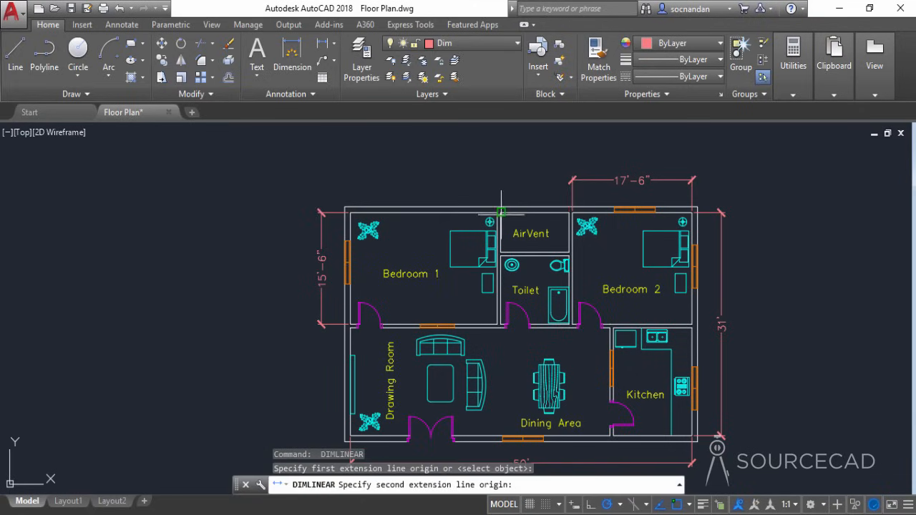
{"action": "left_click", "coordinate": [572, 179]}
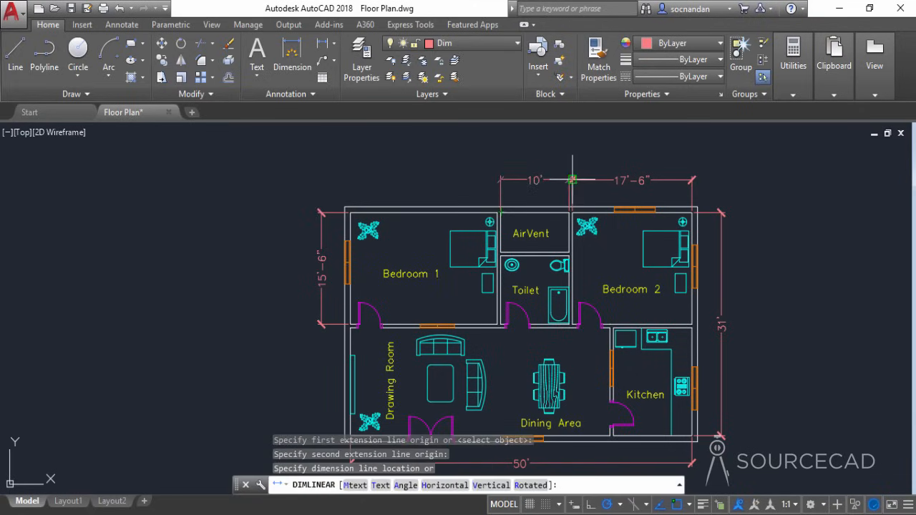
{"action": "left_click", "coordinate": [548, 197]}
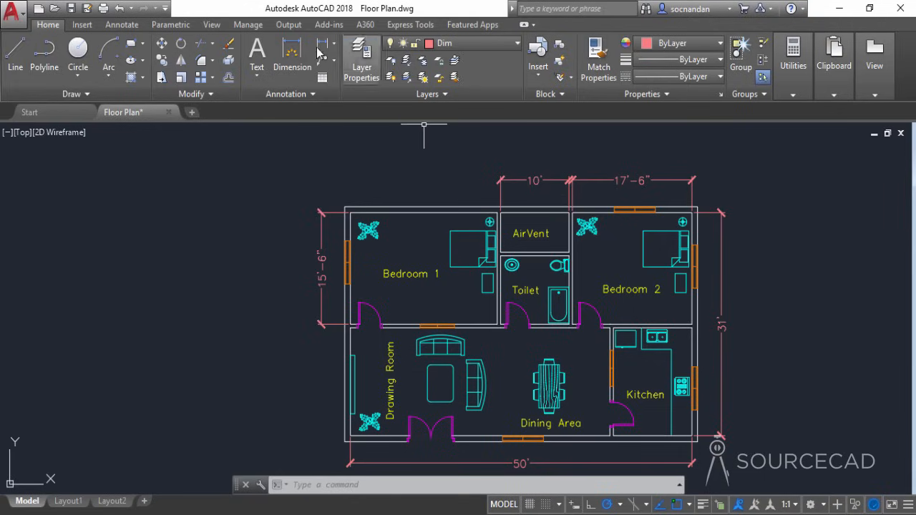
- Add the 5'-6" dimension beside the AirVent and 11'-6" beneath the Kitchen
{"action": "left_click", "coordinate": [292, 67]}
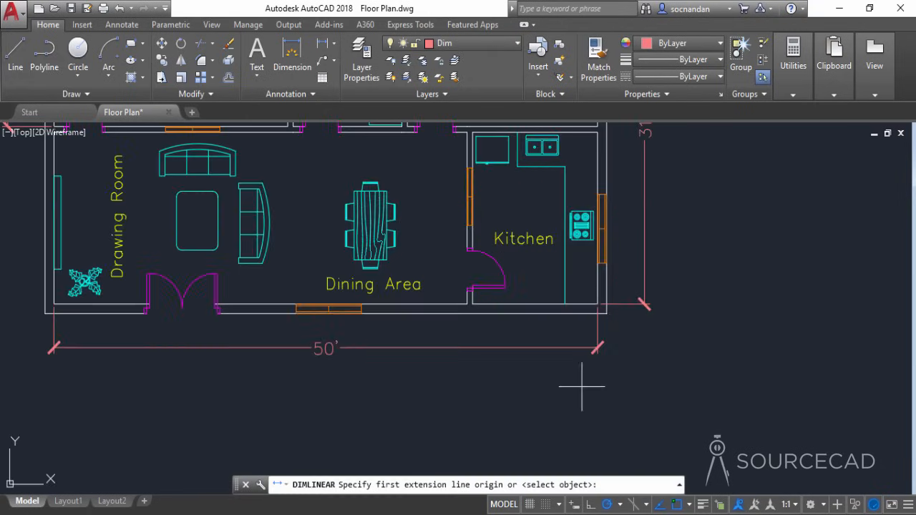
{"action": "left_click", "coordinate": [476, 319]}
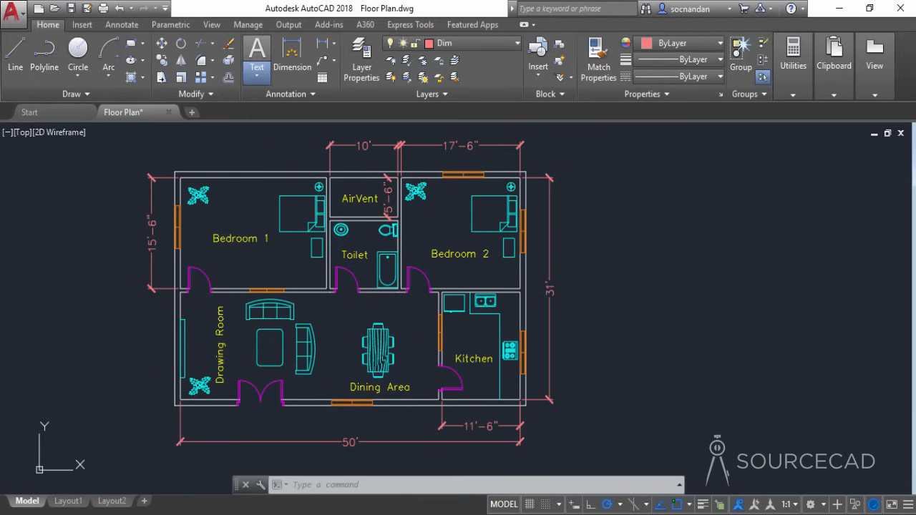
- Write a 1'-high note: exterior wall thickness 10", interior wall thickness 6"
{"action": "left_click", "coordinate": [256, 53]}
{"action": "type", "text": "Note:"}
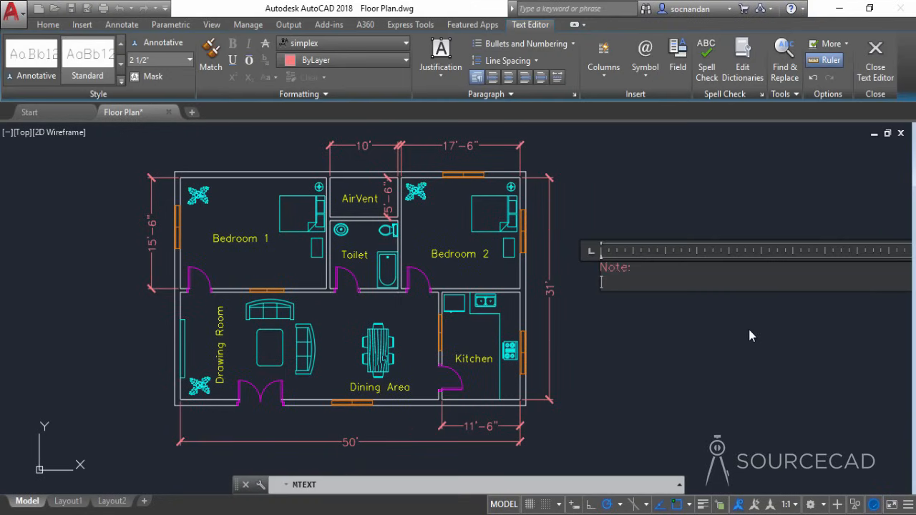
{"action": "type", "text": "Exterior wall"}
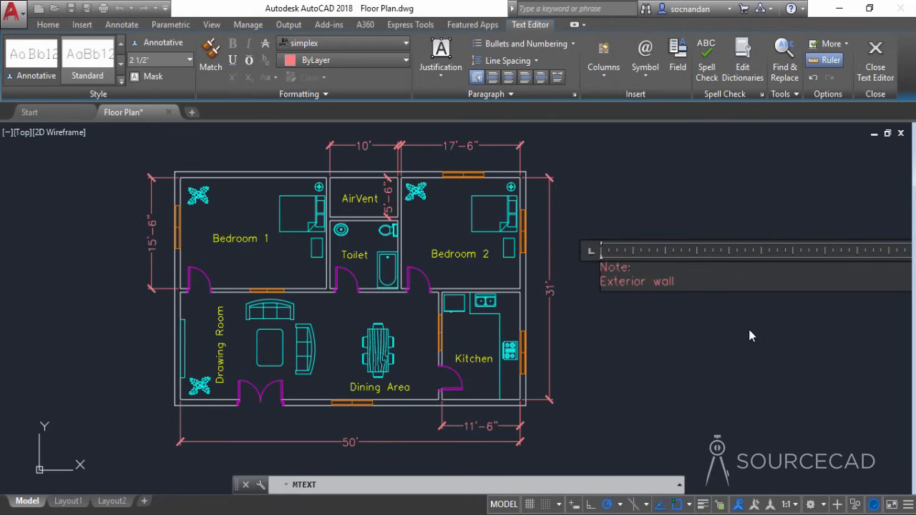
{"action": "type", "text": "thickness is 10"}
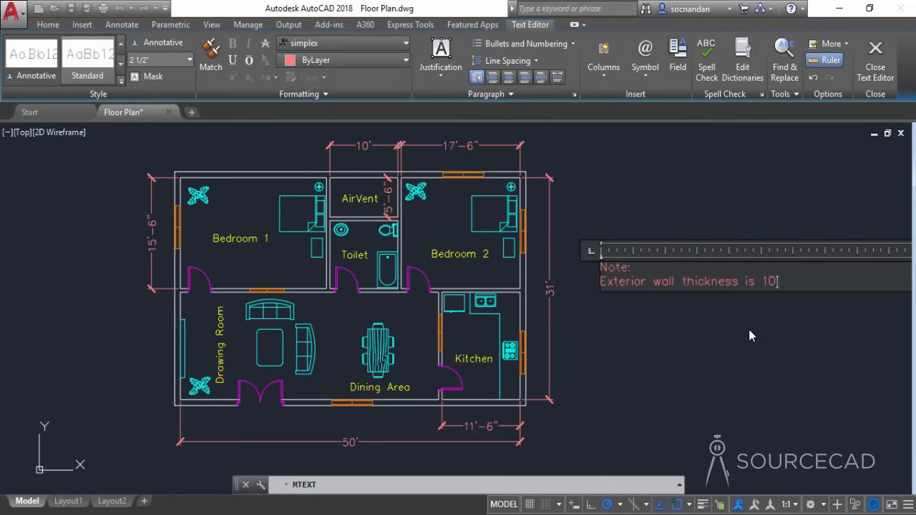
{"action": "type", "text": "\""}
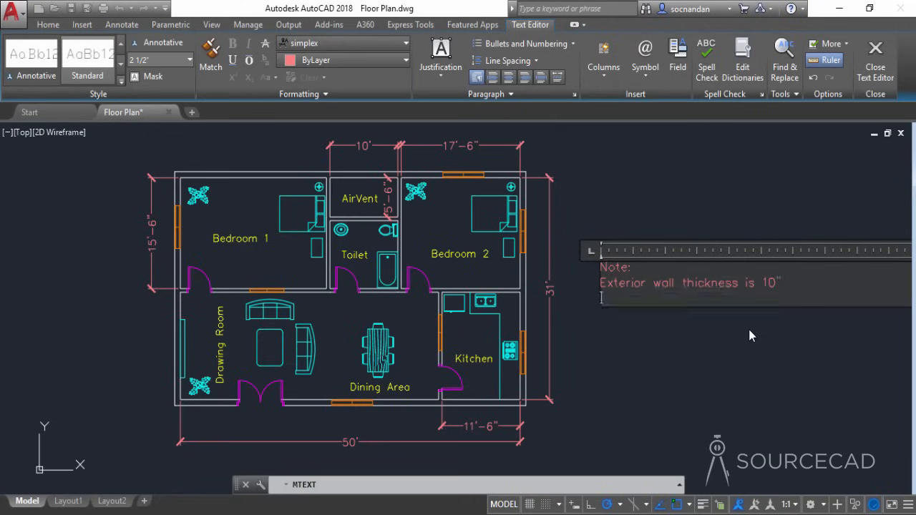
{"action": "type", "text": "Interior wall thickness is 6"}
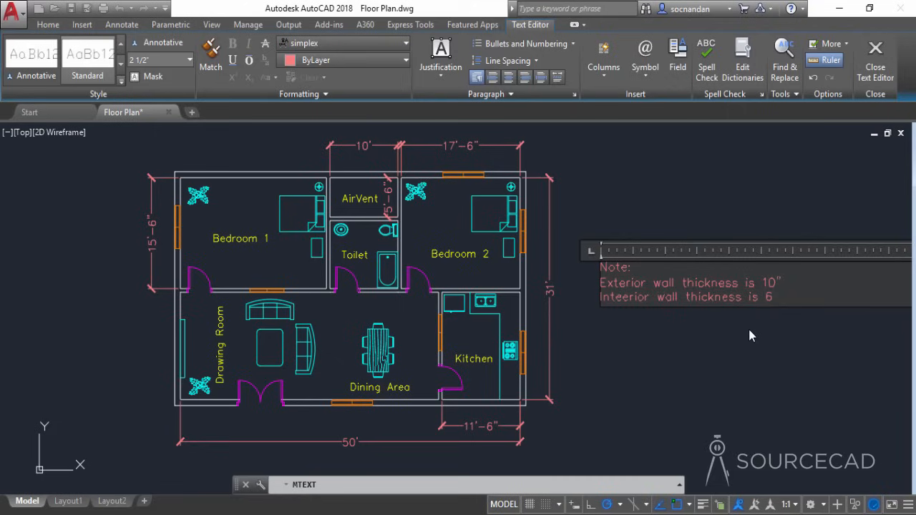
{"action": "type", "text": "\""}
{"action": "left_click", "coordinate": [160, 59]}
{"action": "type", "text": "1'"}
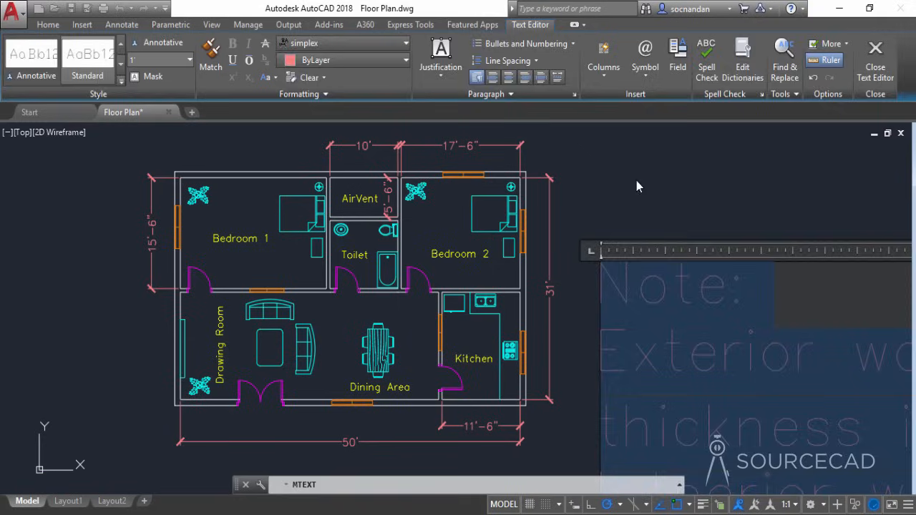
{"action": "left_click", "coordinate": [874, 61]}
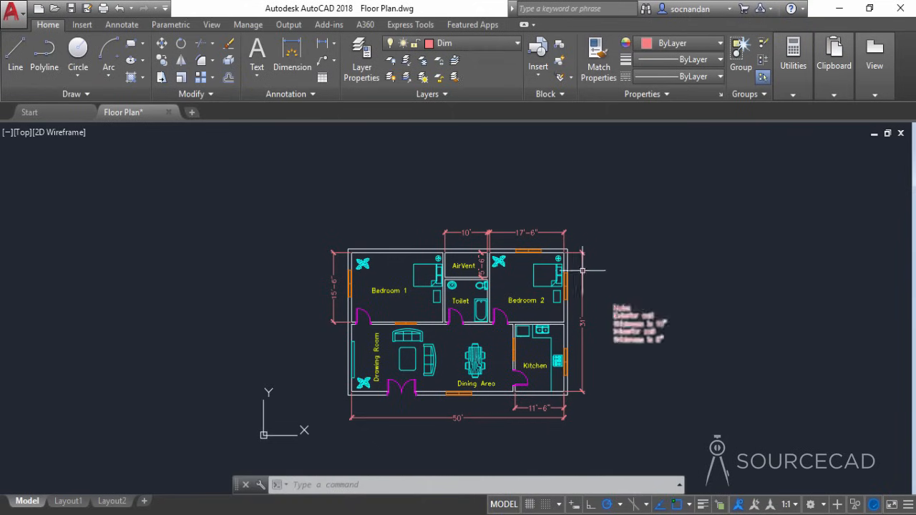
- Move the wall-thickness note onto the Text layer so it displays yellow
{"action": "left_click", "coordinate": [637, 322]}
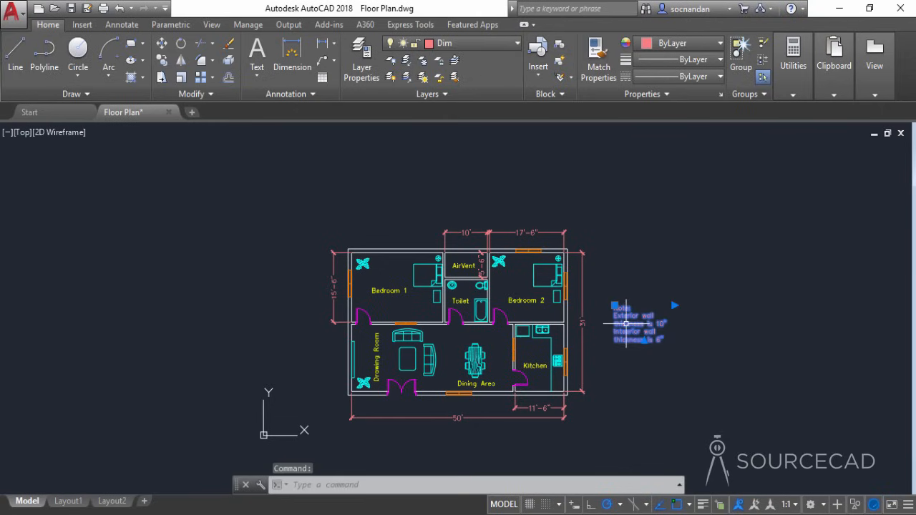
{"action": "left_click", "coordinate": [512, 43]}
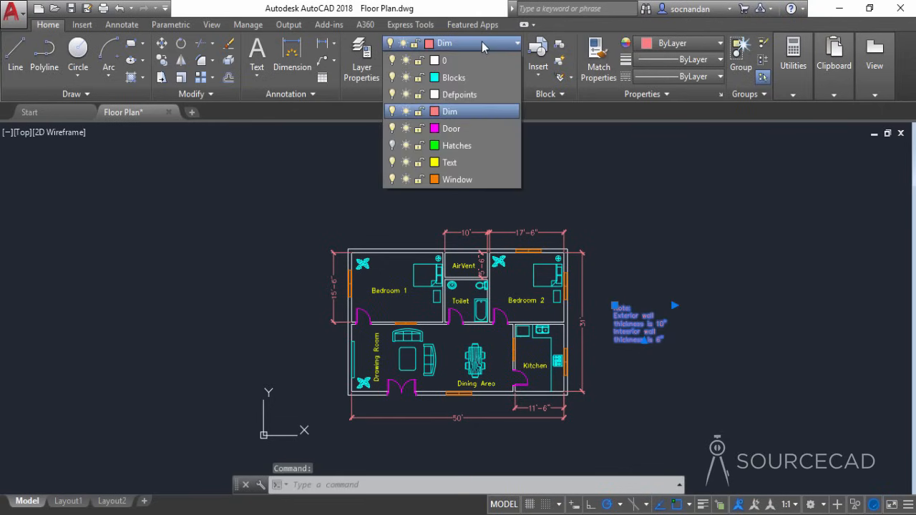
{"action": "left_click", "coordinate": [449, 163]}
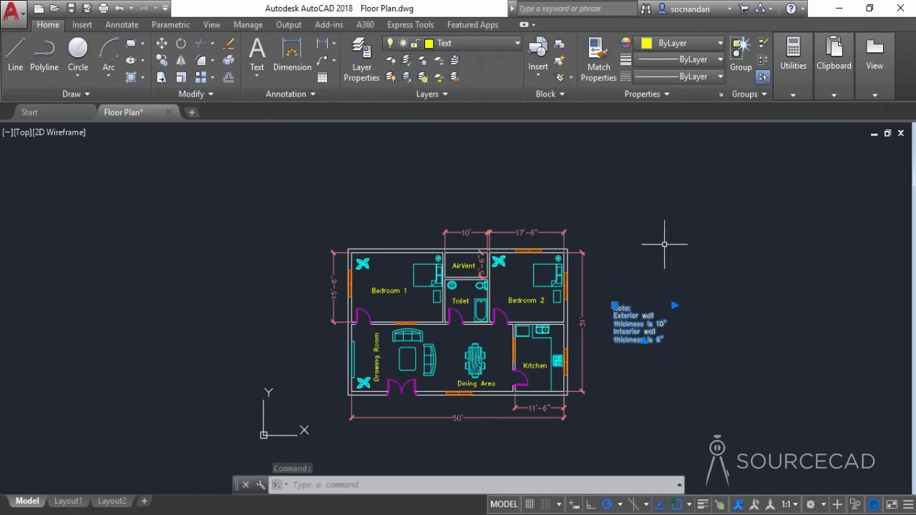
{"action": "key", "text": "Escape"}
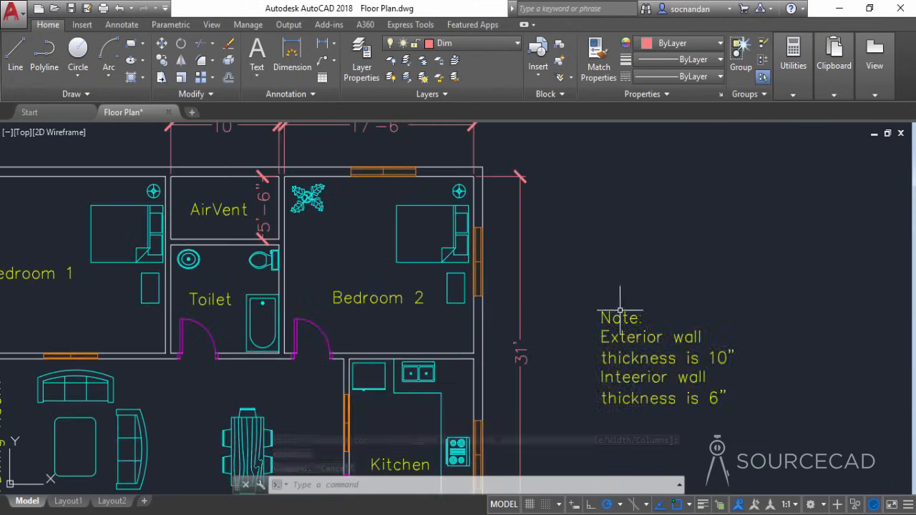
{"action": "double_click", "coordinate": [658, 357]}
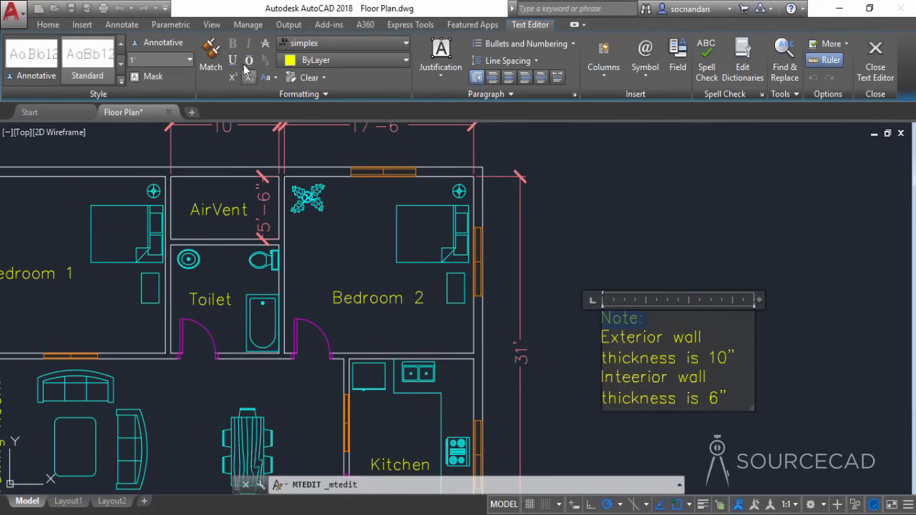
{"action": "mouse_move", "coordinate": [272, 96]}
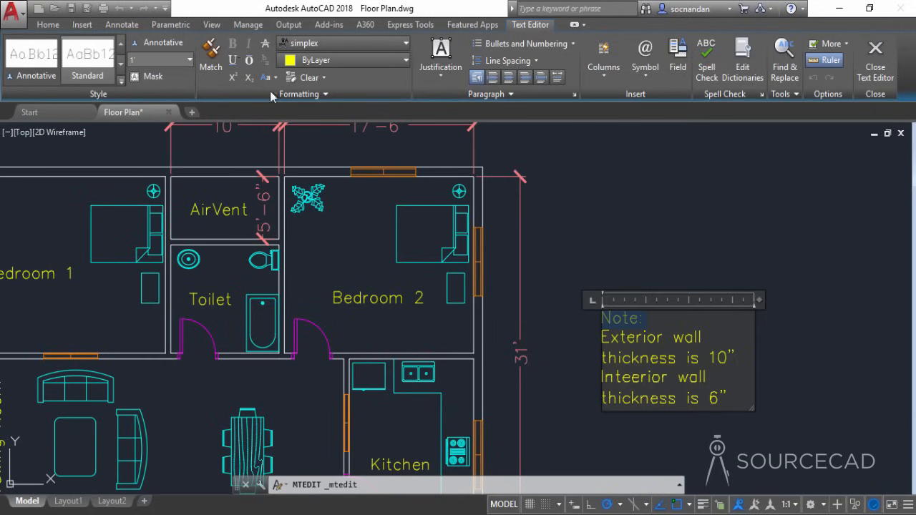
{"action": "mouse_move", "coordinate": [342, 60]}
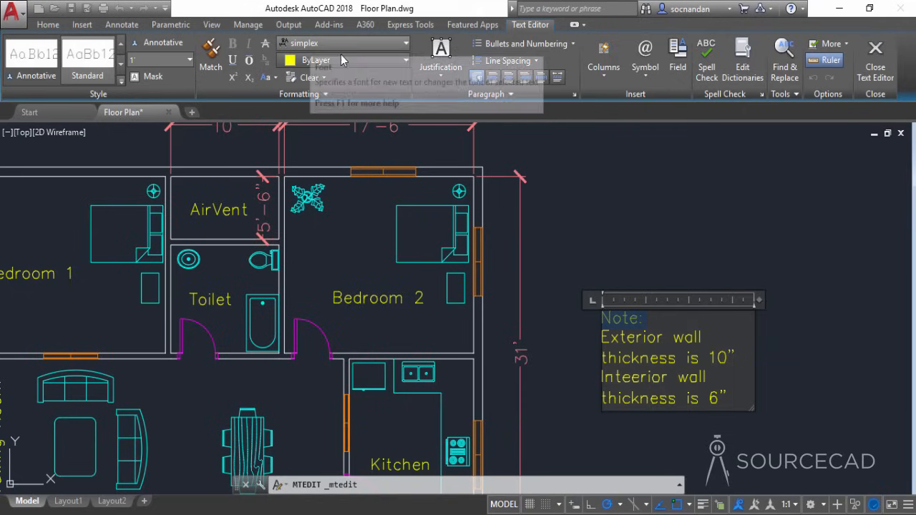
{"action": "mouse_move", "coordinate": [343, 56]}
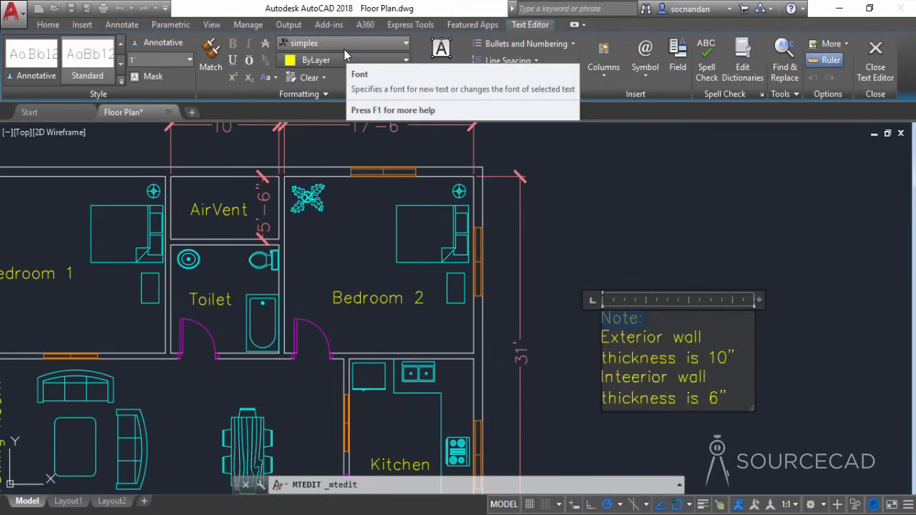
{"action": "mouse_move", "coordinate": [355, 69]}
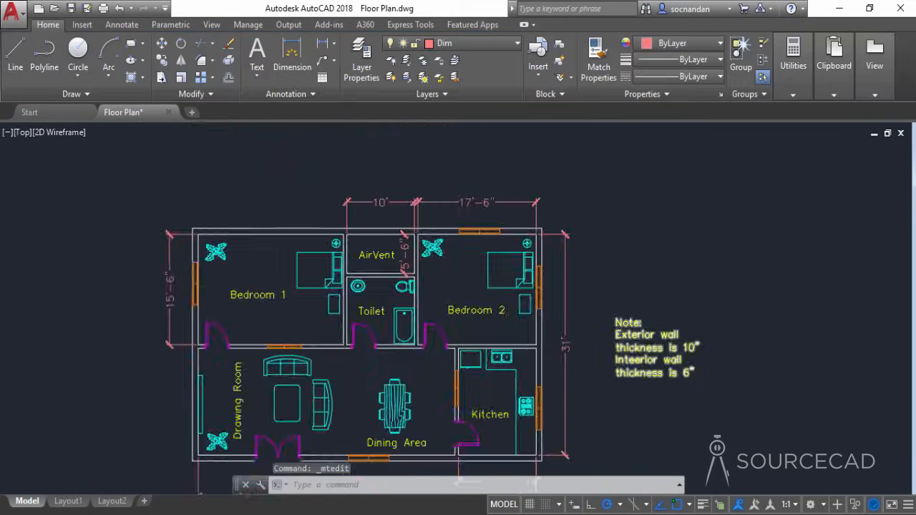
{"action": "scroll", "scroll_direction": "down", "scroll_amount": 3}
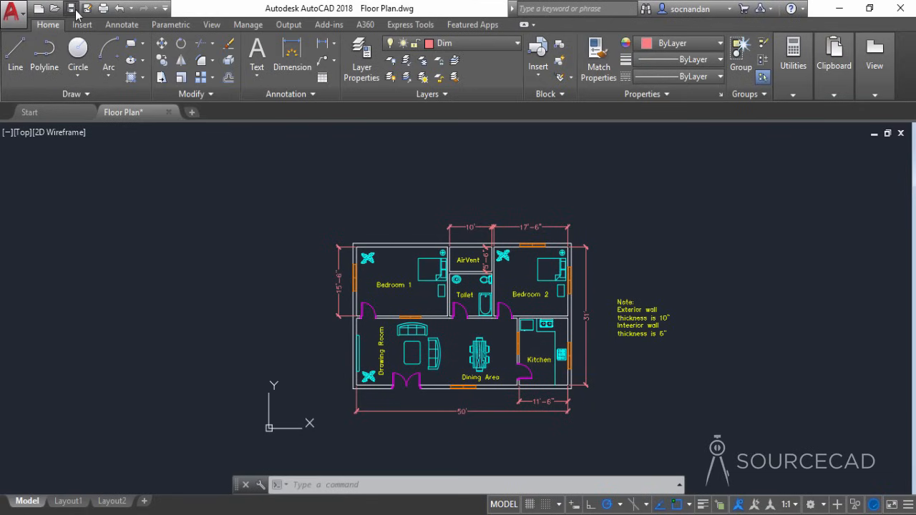
- Save the drawing, switch to Layout1 and select its default viewport
{"action": "left_click", "coordinate": [71, 8]}
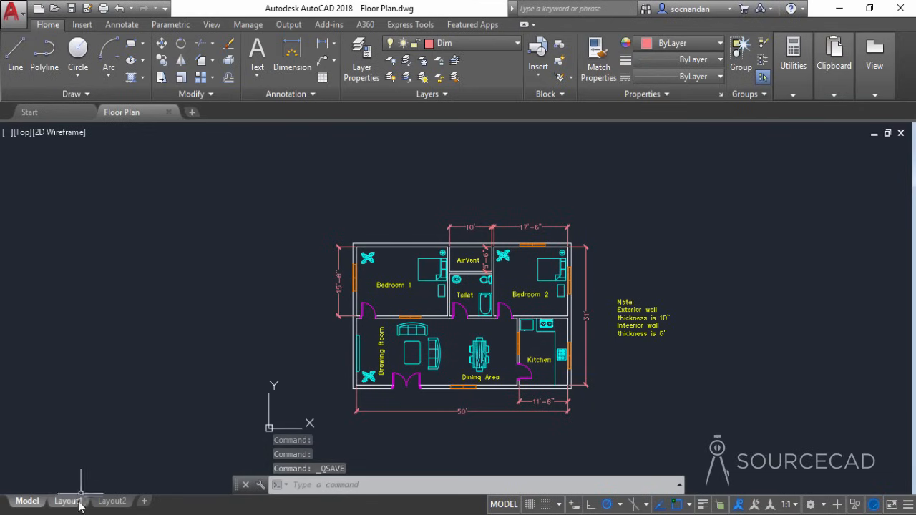
{"action": "left_click", "coordinate": [68, 501]}
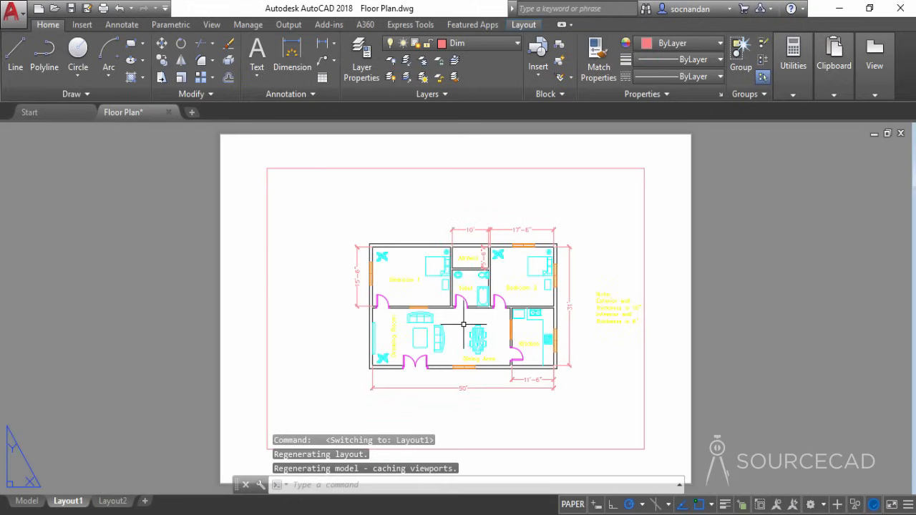
{"action": "left_click", "coordinate": [463, 309]}
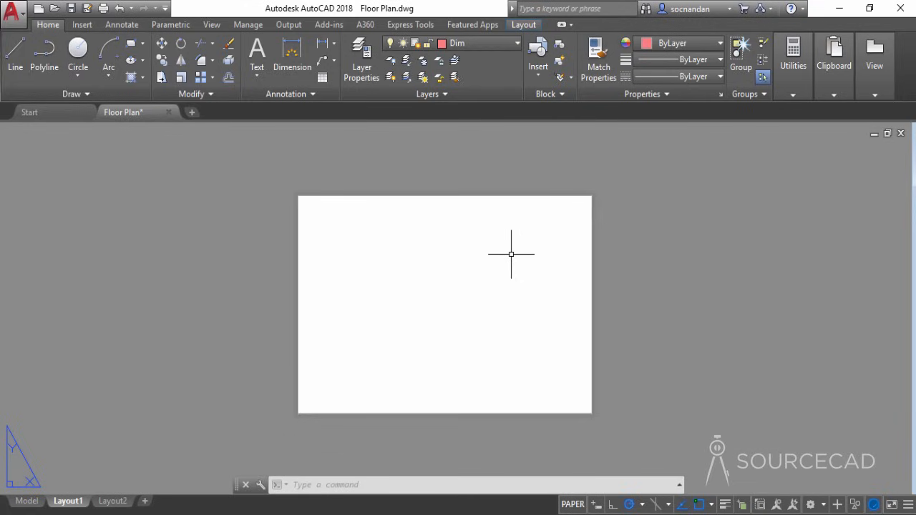
{"action": "mouse_move", "coordinate": [418, 313]}
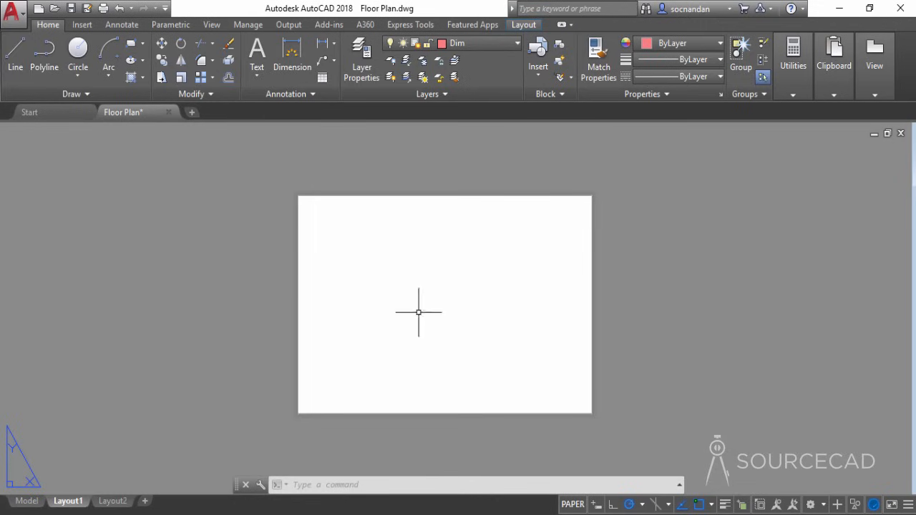
- Set Layout1's page setup to DWG To PDF with ISO A3 420 × 297 mm paper
{"action": "right_click", "coordinate": [68, 501]}
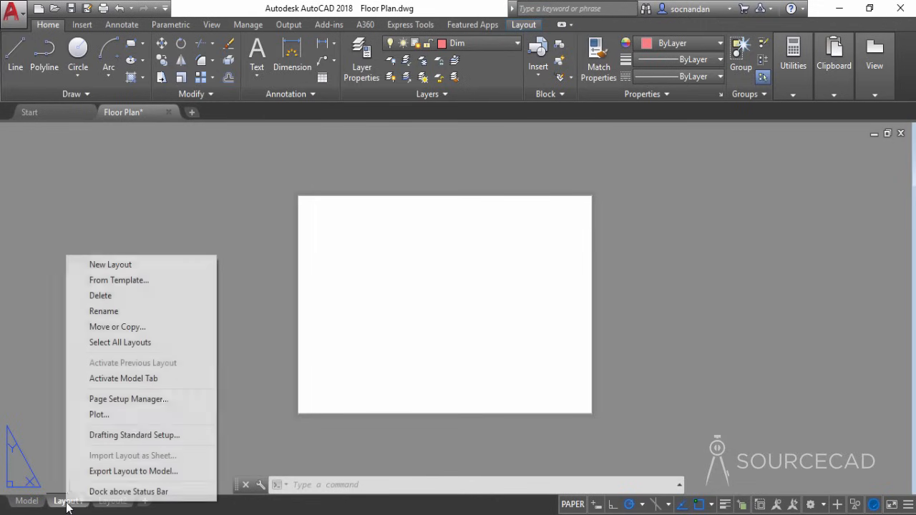
{"action": "mouse_move", "coordinate": [138, 399]}
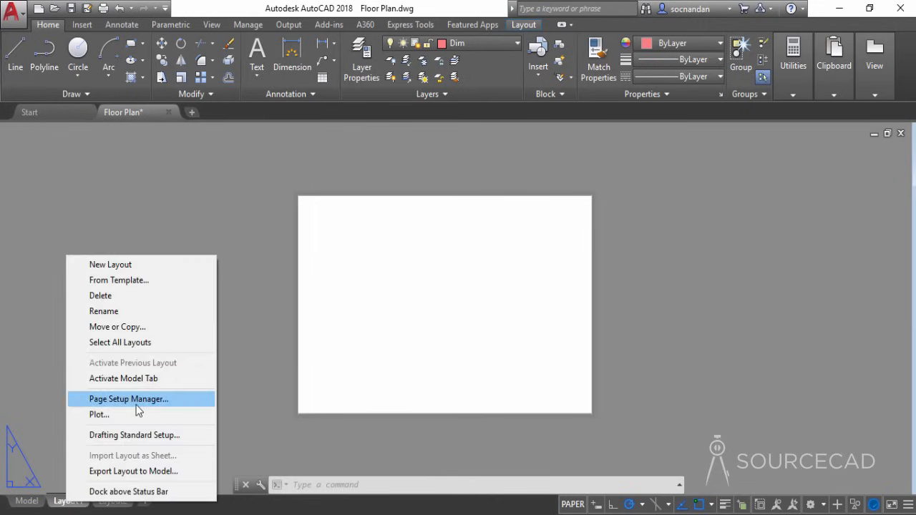
{"action": "left_click", "coordinate": [128, 399]}
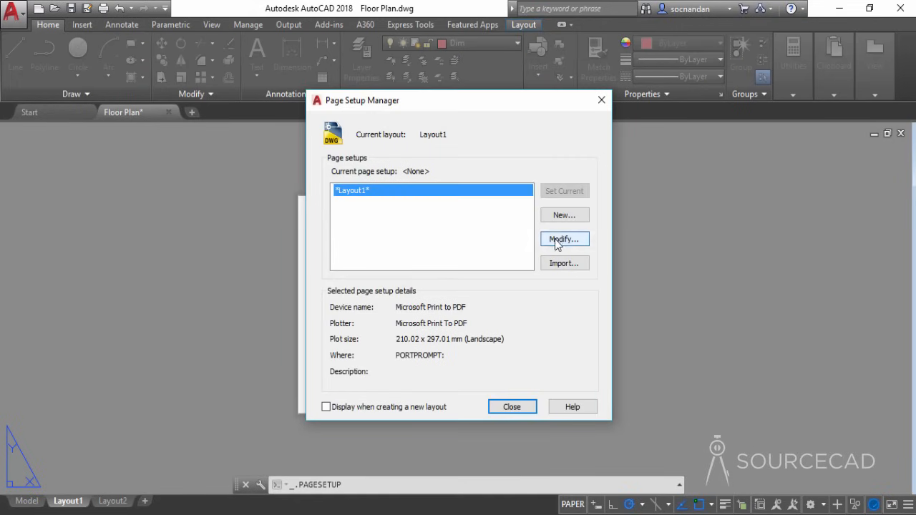
{"action": "left_click", "coordinate": [564, 239]}
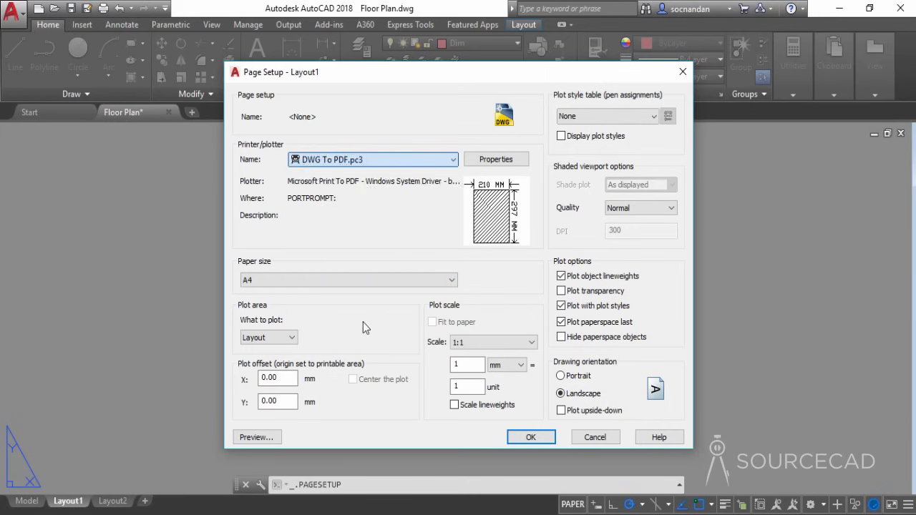
{"action": "left_click", "coordinate": [450, 280]}
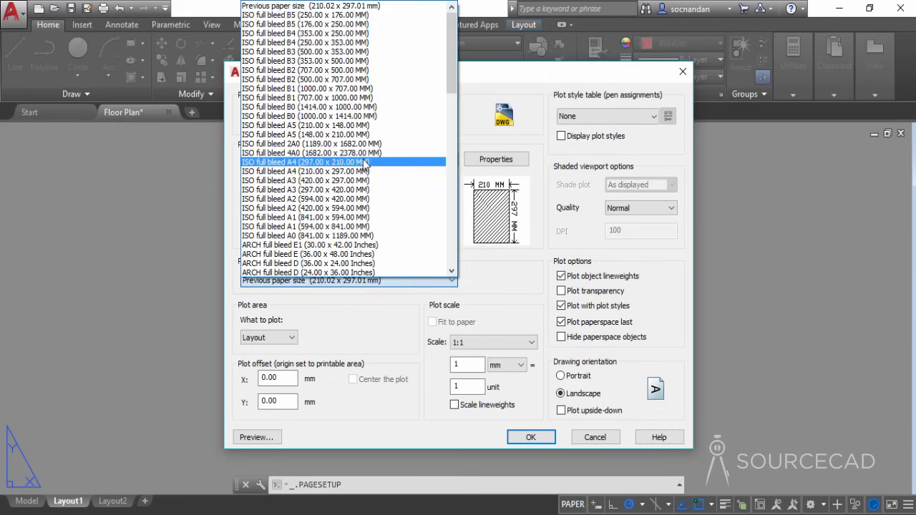
{"action": "scroll", "scroll_direction": "down", "scroll_amount": 3}
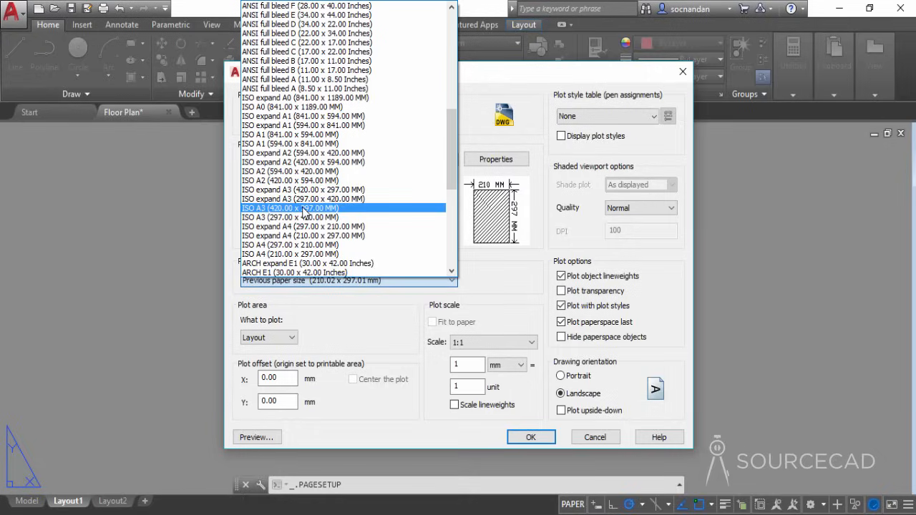
{"action": "left_click", "coordinate": [289, 208]}
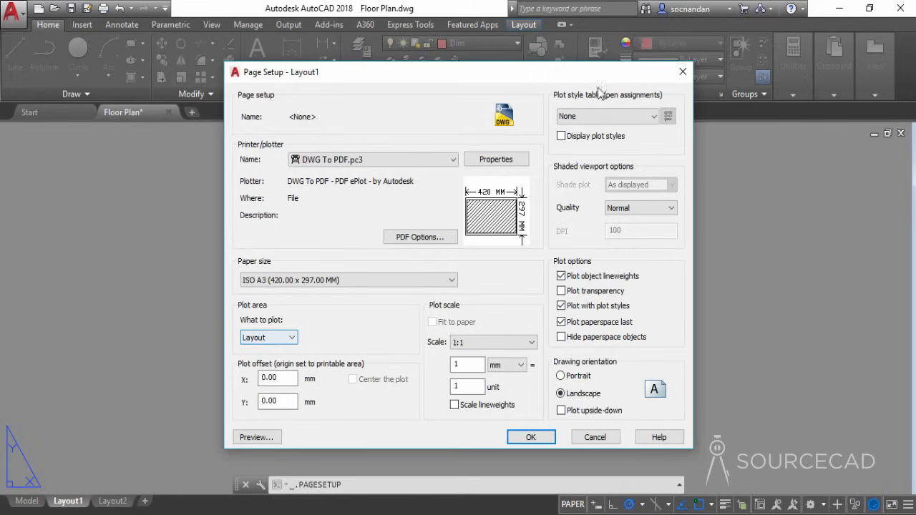
{"action": "left_click", "coordinate": [530, 436]}
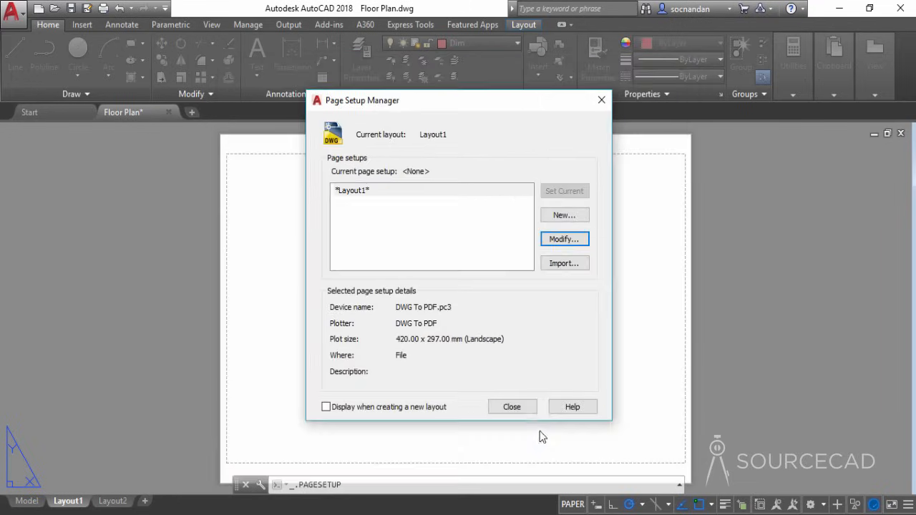
{"action": "left_click", "coordinate": [512, 406]}
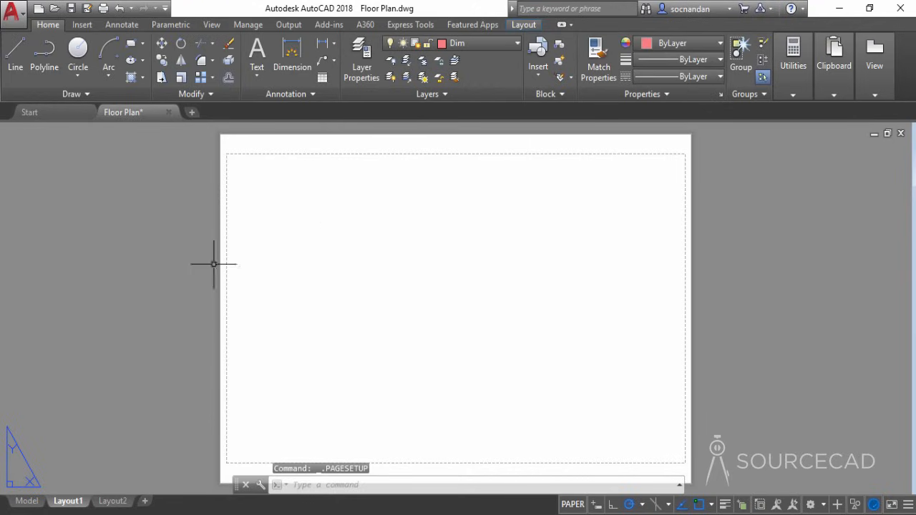
- View the floor plan in model space, adjust the wall layer, then return to Layout1
{"action": "left_click", "coordinate": [27, 500]}
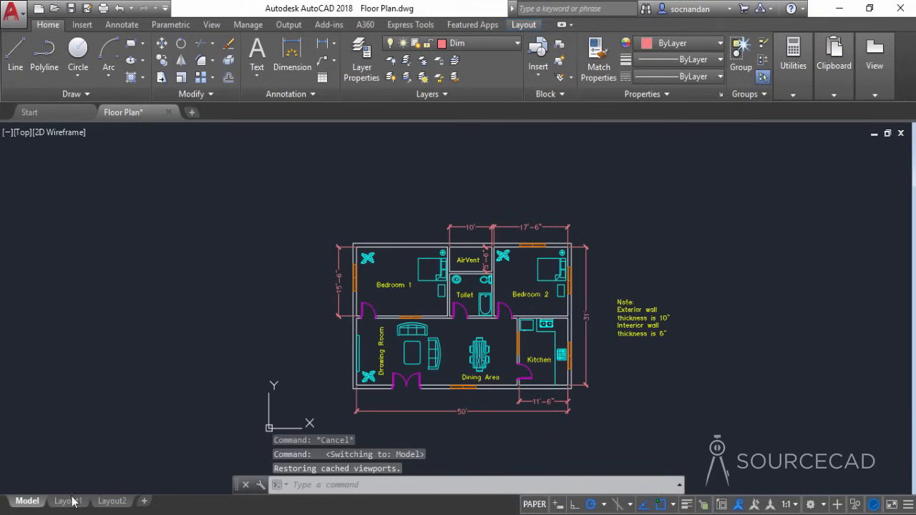
{"action": "left_click", "coordinate": [27, 501]}
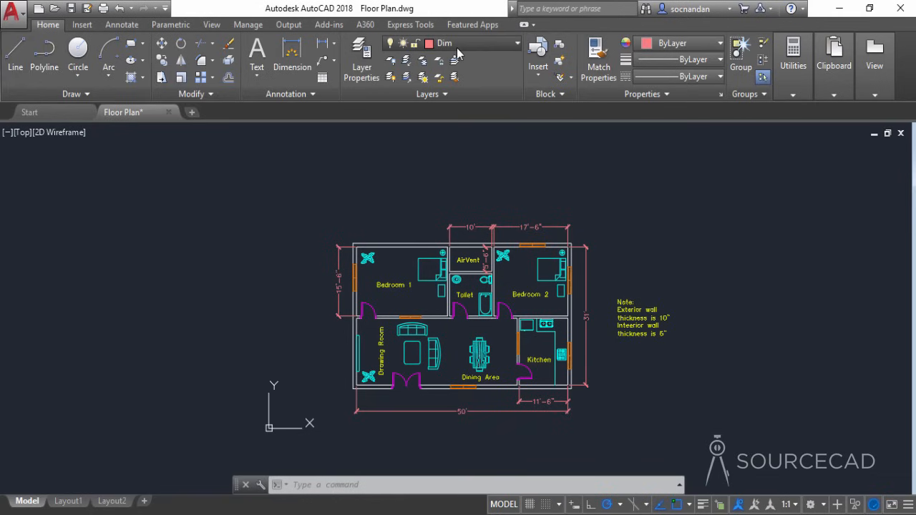
{"action": "left_click", "coordinate": [517, 43]}
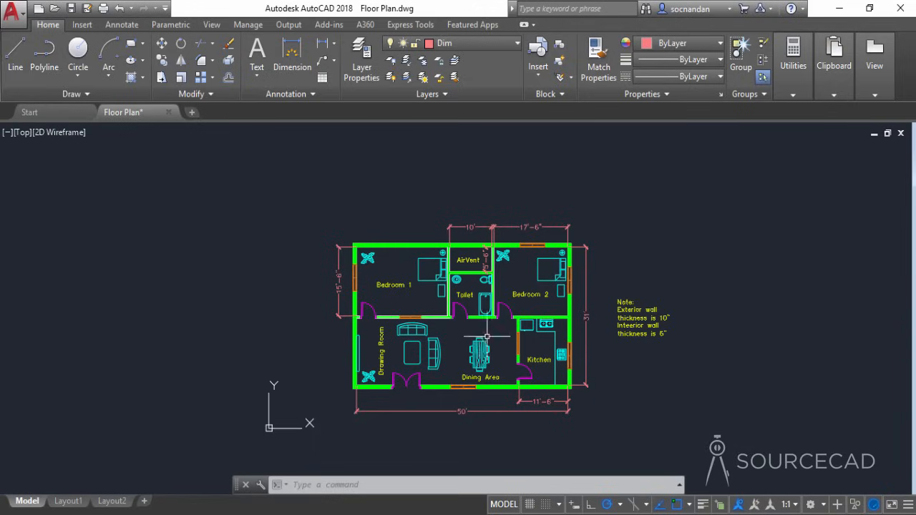
{"action": "left_click", "coordinate": [68, 501]}
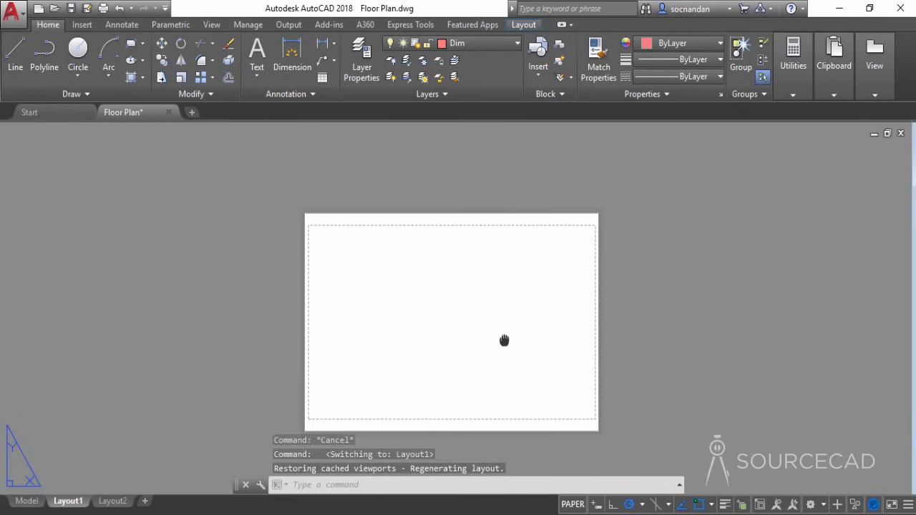
- Start a rectangular viewport on Layout1 with its first corner at the sheet's top-left
{"action": "left_click", "coordinate": [523, 24]}
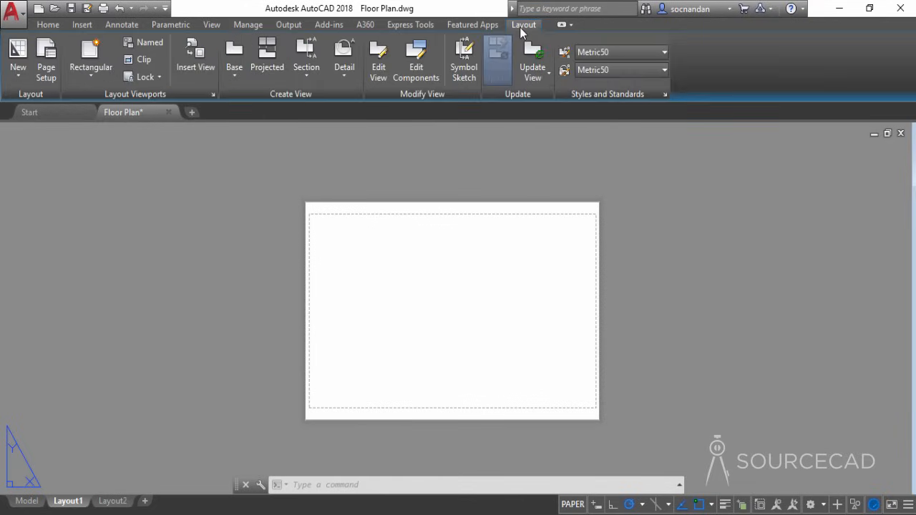
{"action": "left_click", "coordinate": [91, 57]}
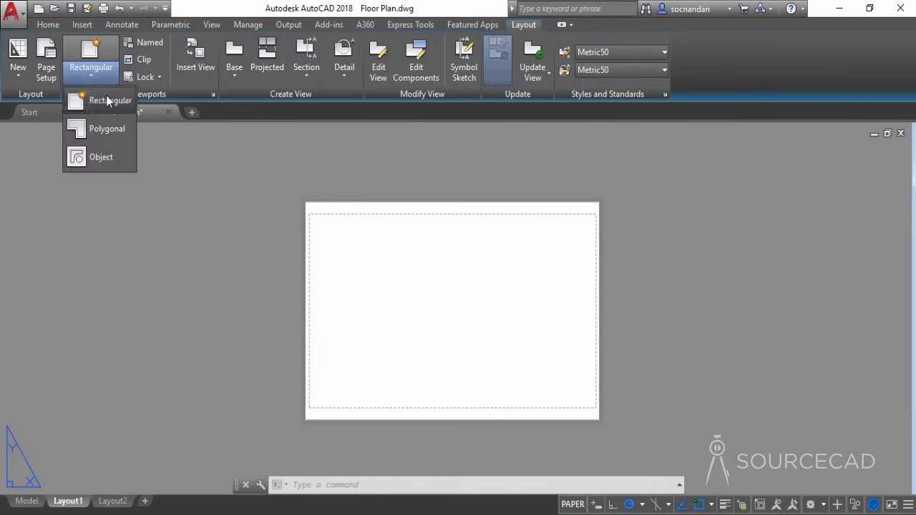
{"action": "left_click", "coordinate": [110, 100]}
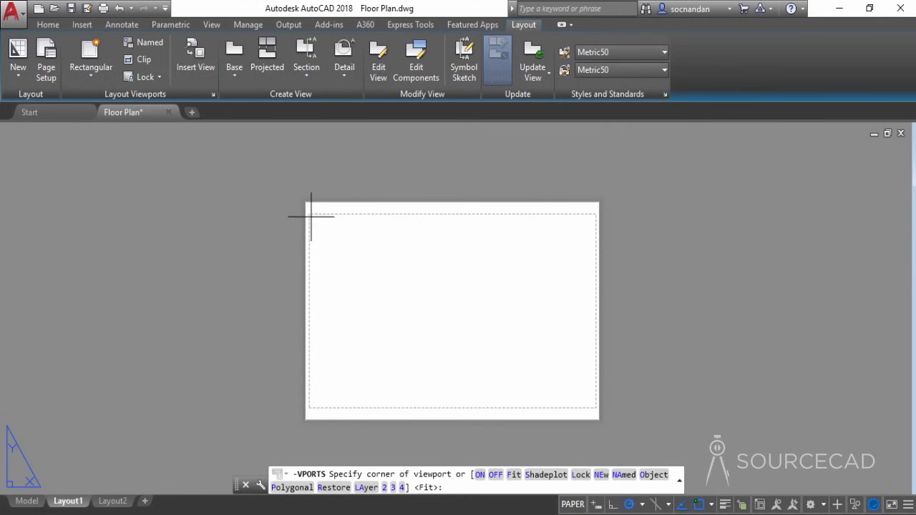
{"action": "left_click", "coordinate": [312, 217]}
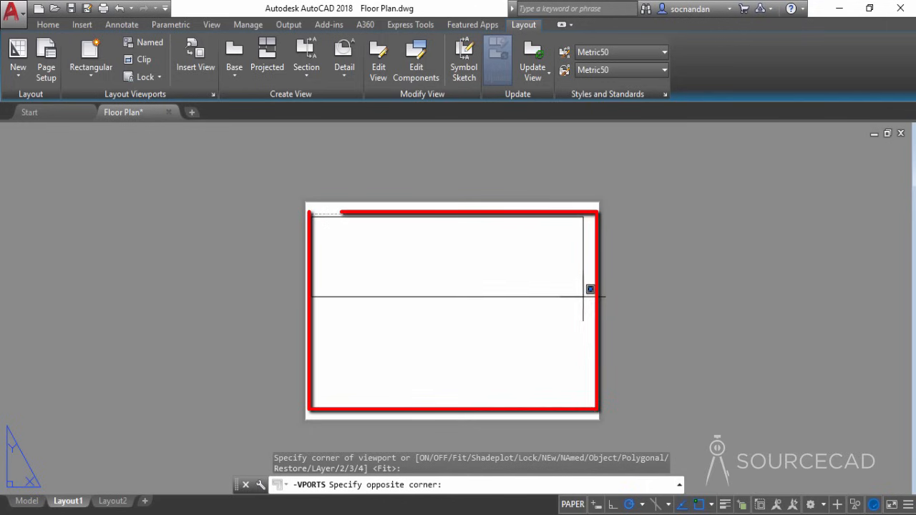
{"action": "mouse_move", "coordinate": [600, 398]}
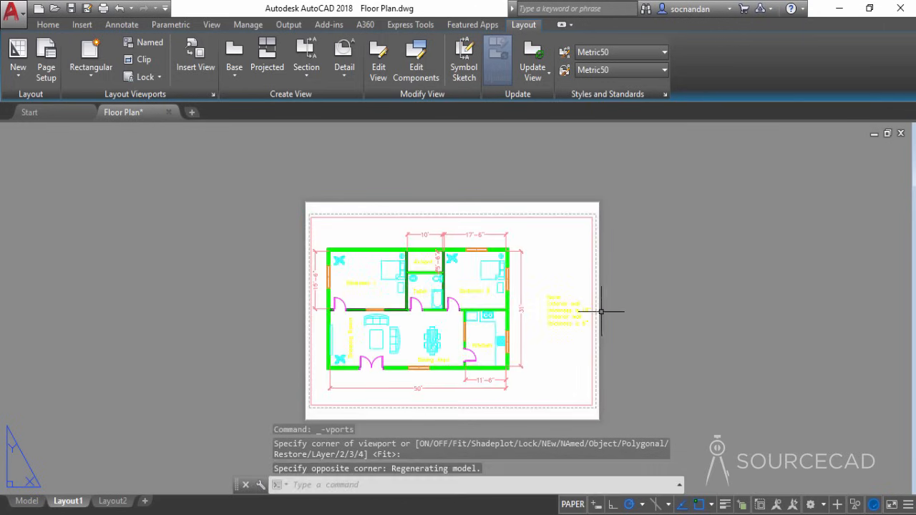
{"action": "mouse_move", "coordinate": [619, 166]}
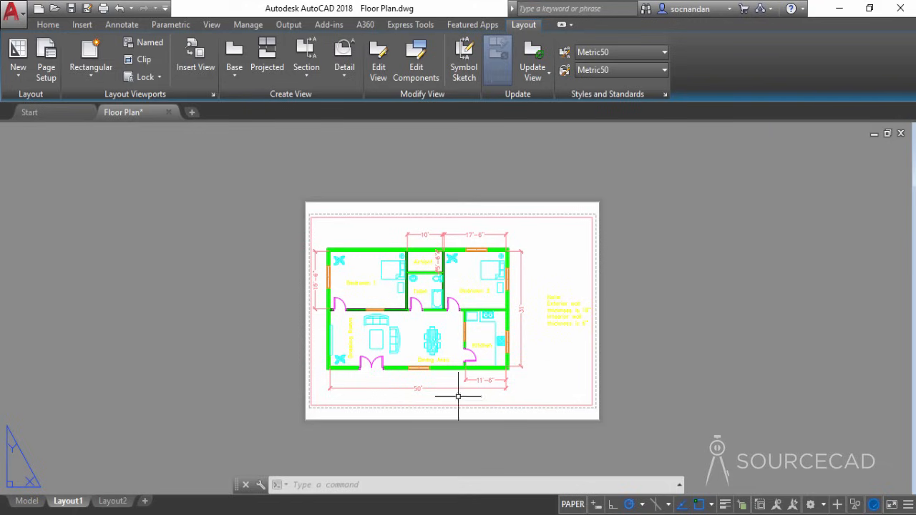
{"action": "mouse_move", "coordinate": [554, 367]}
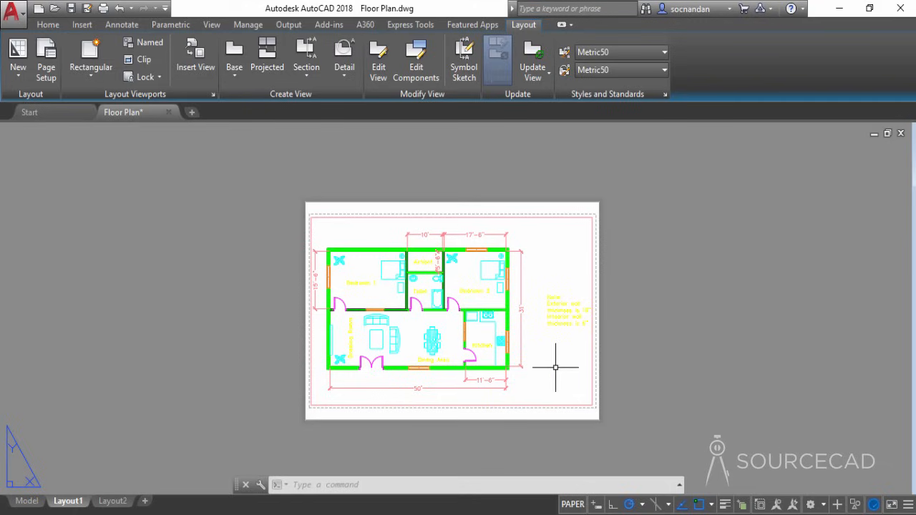
{"action": "mouse_move", "coordinate": [523, 342]}
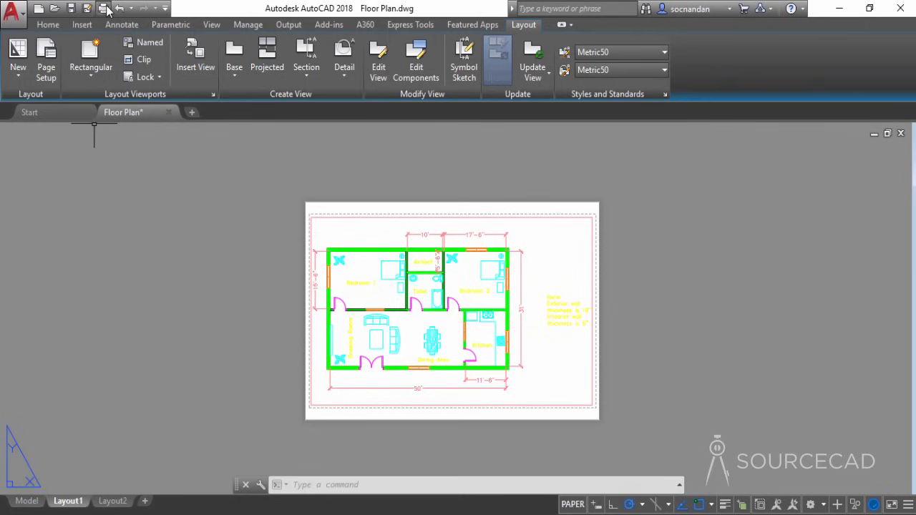
- Plot Layout1 to a colour PDF, Floor Plan-Layout1.pdf, on the desktop
{"action": "left_click", "coordinate": [86, 8]}
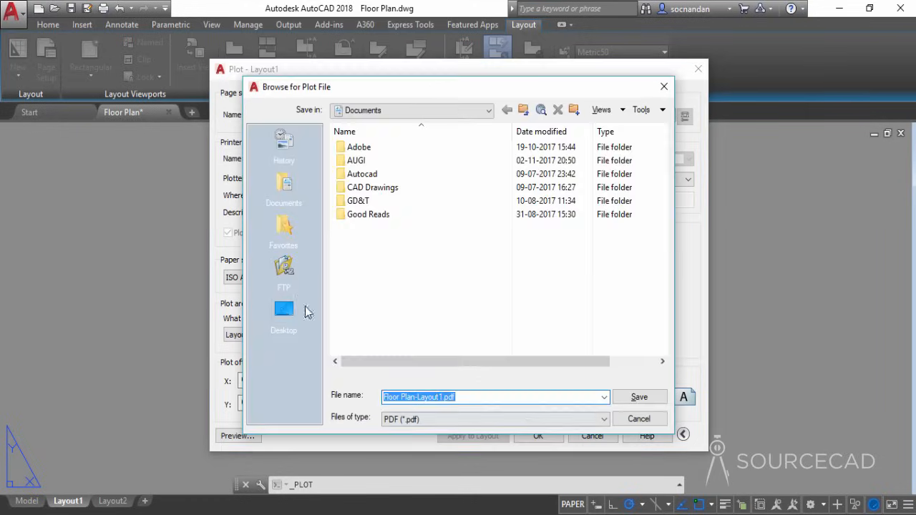
{"action": "left_click", "coordinate": [284, 311]}
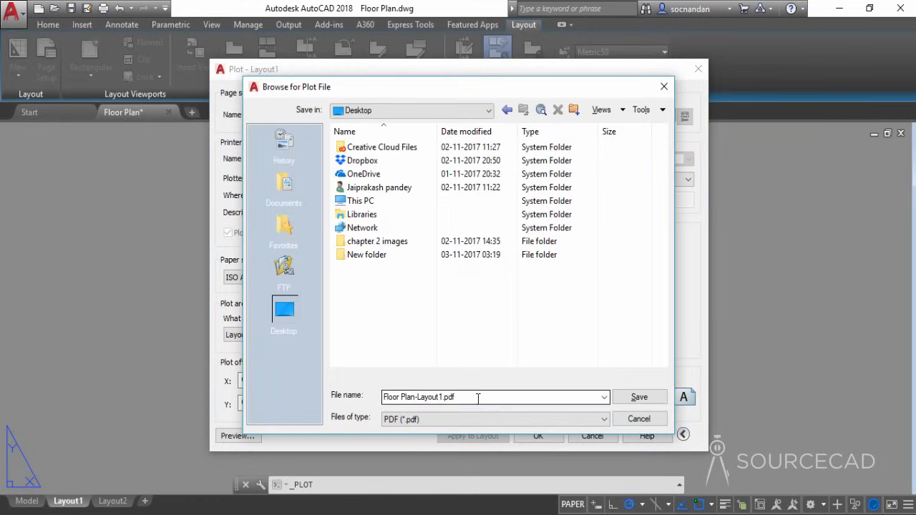
{"action": "left_click", "coordinate": [638, 396]}
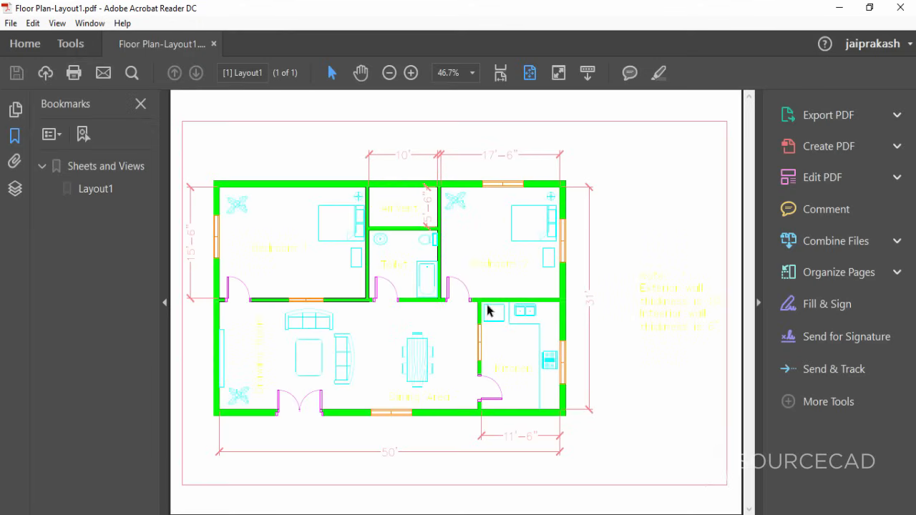
{"action": "mouse_move", "coordinate": [647, 258]}
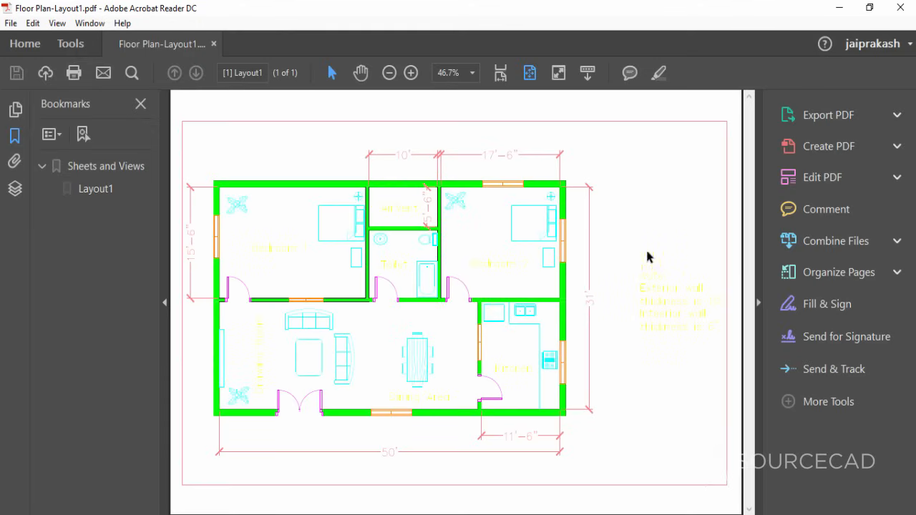
{"action": "mouse_move", "coordinate": [421, 399]}
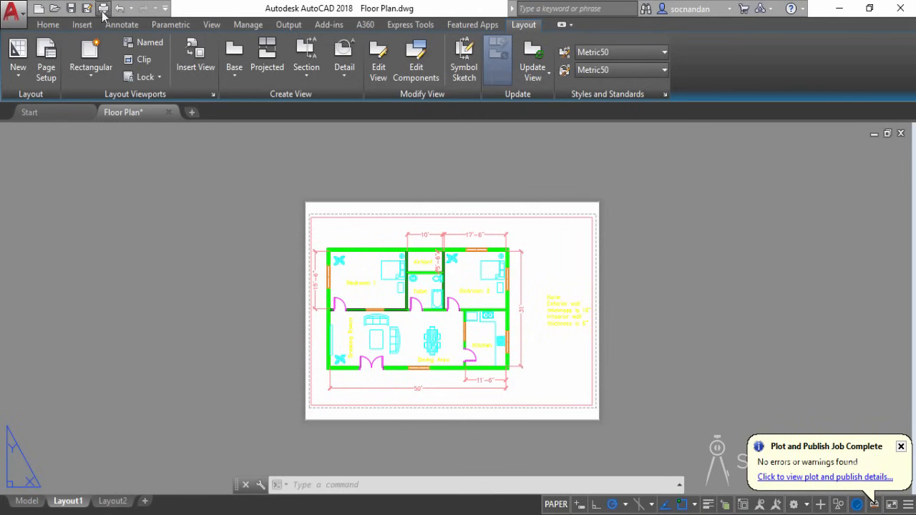
{"action": "mouse_move", "coordinate": [243, 230]}
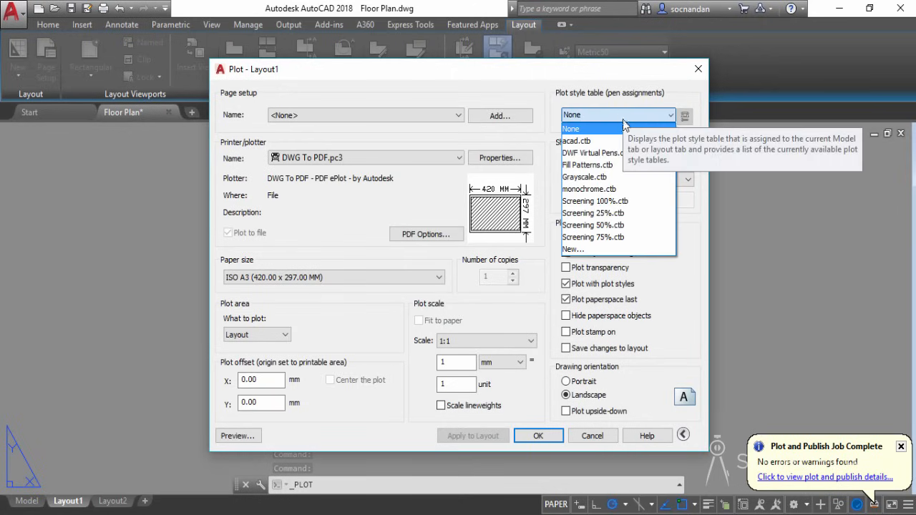
- Replot Layout1 with monochrome.ctb and save it as Floor Plan-Layout2.pdf
{"action": "left_click", "coordinate": [588, 188]}
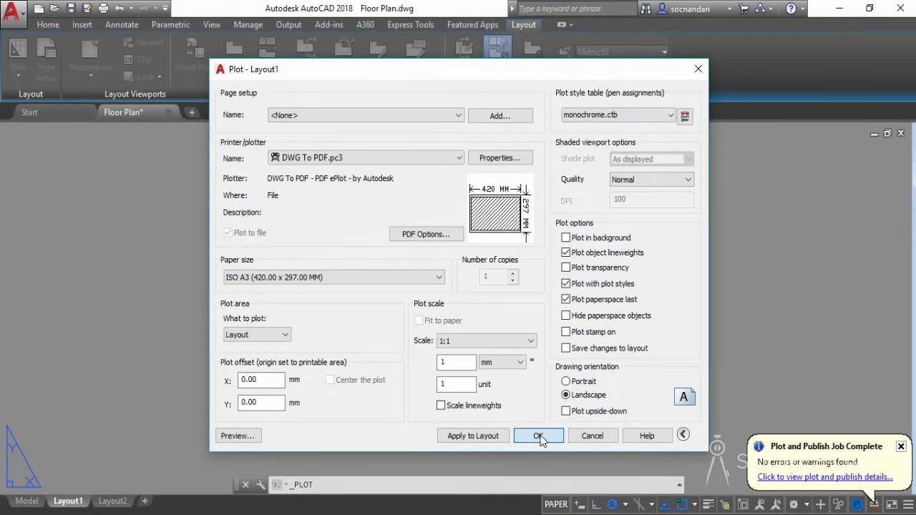
{"action": "left_click", "coordinate": [539, 436]}
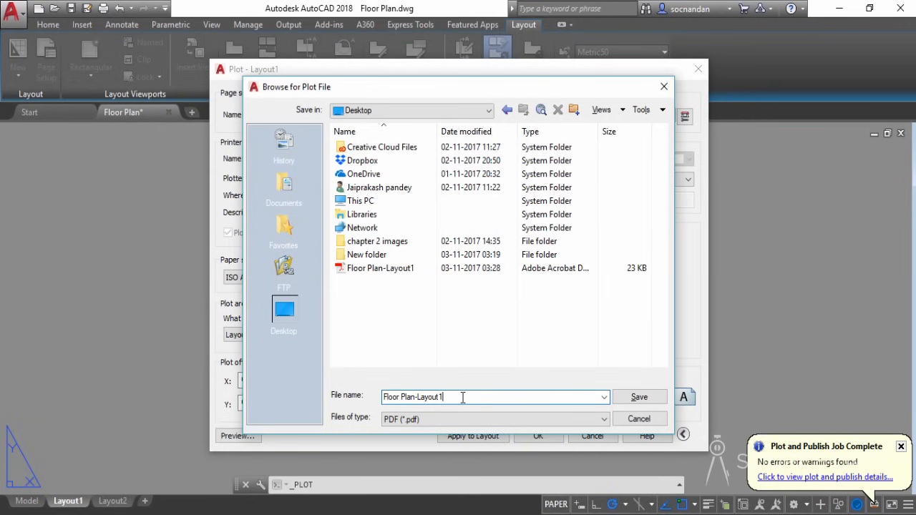
{"action": "left_click", "coordinate": [639, 397]}
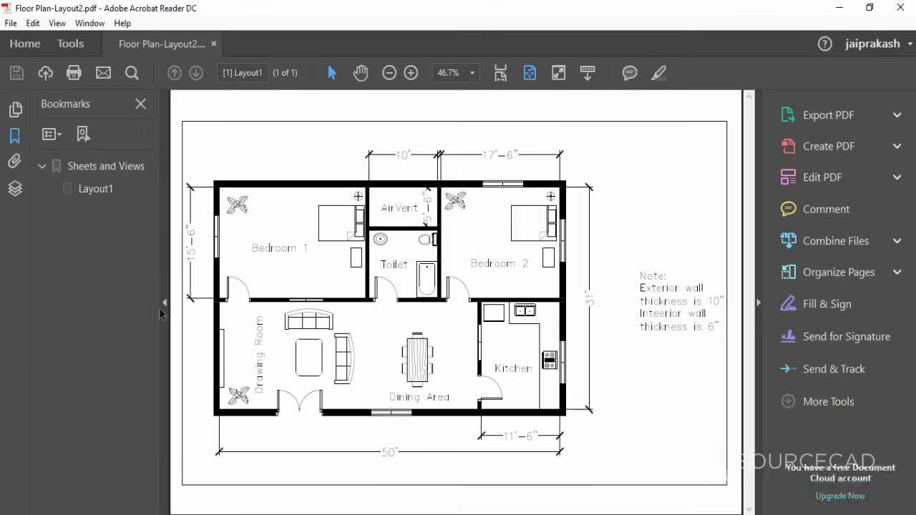
- Close Acrobat Reader after reviewing the black-and-white Floor Plan-Layout2.pdf
{"action": "left_click", "coordinate": [140, 104]}
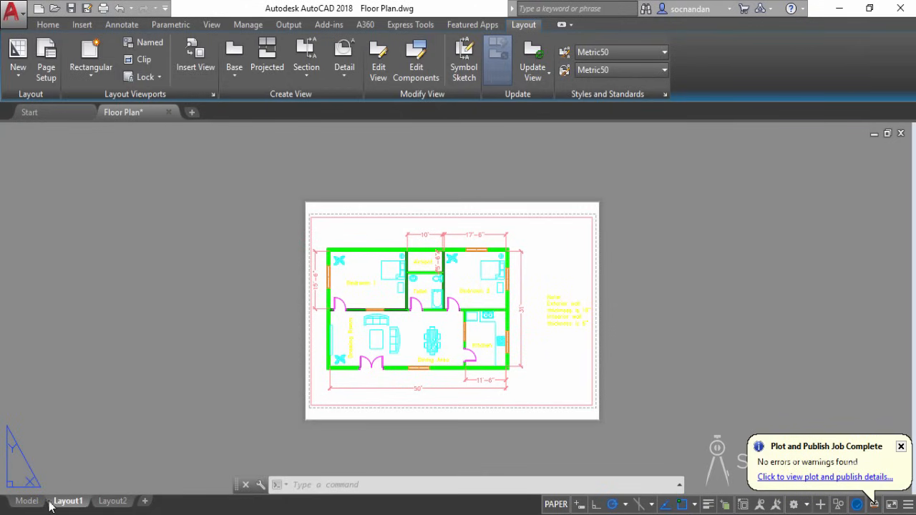
- Return to model space with the floor plan and save the drawing
{"action": "left_click", "coordinate": [27, 500]}
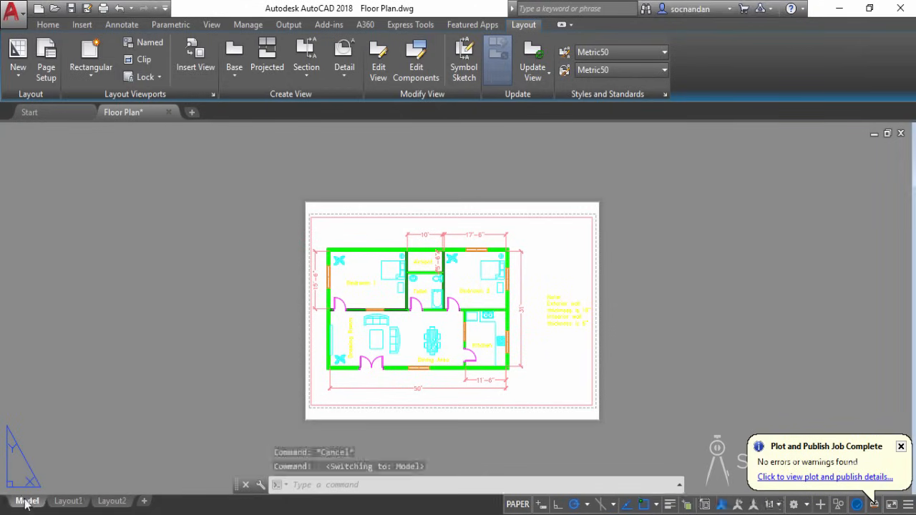
{"action": "left_click", "coordinate": [27, 501]}
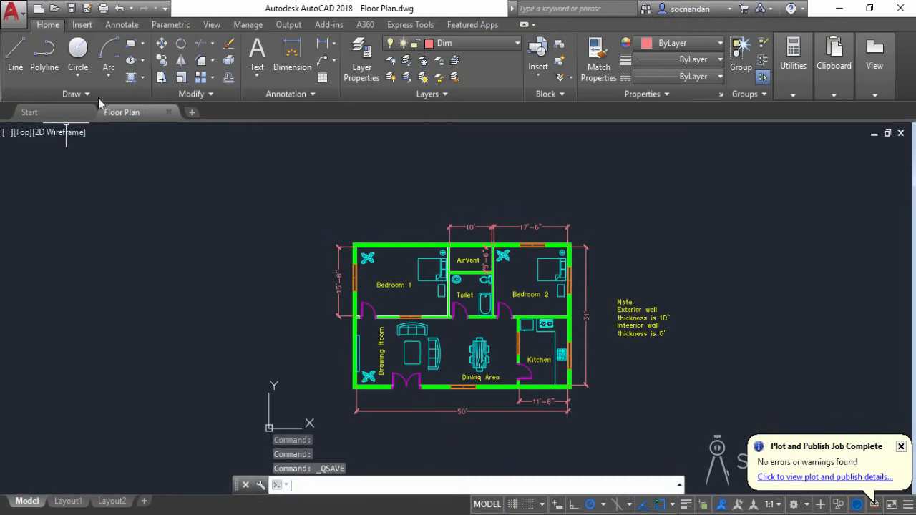